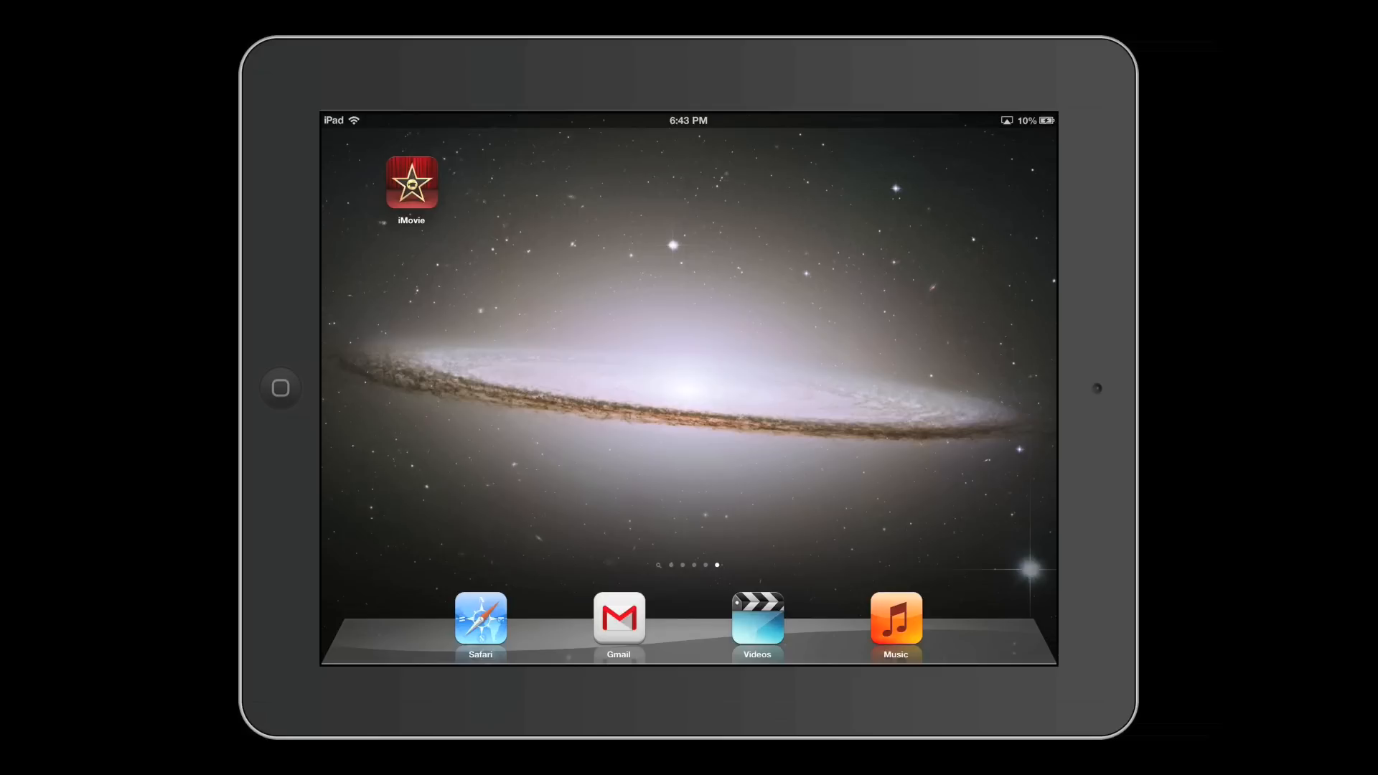
- Launch iMovie from the home screen and create a new empty video project
left_click(411, 182)
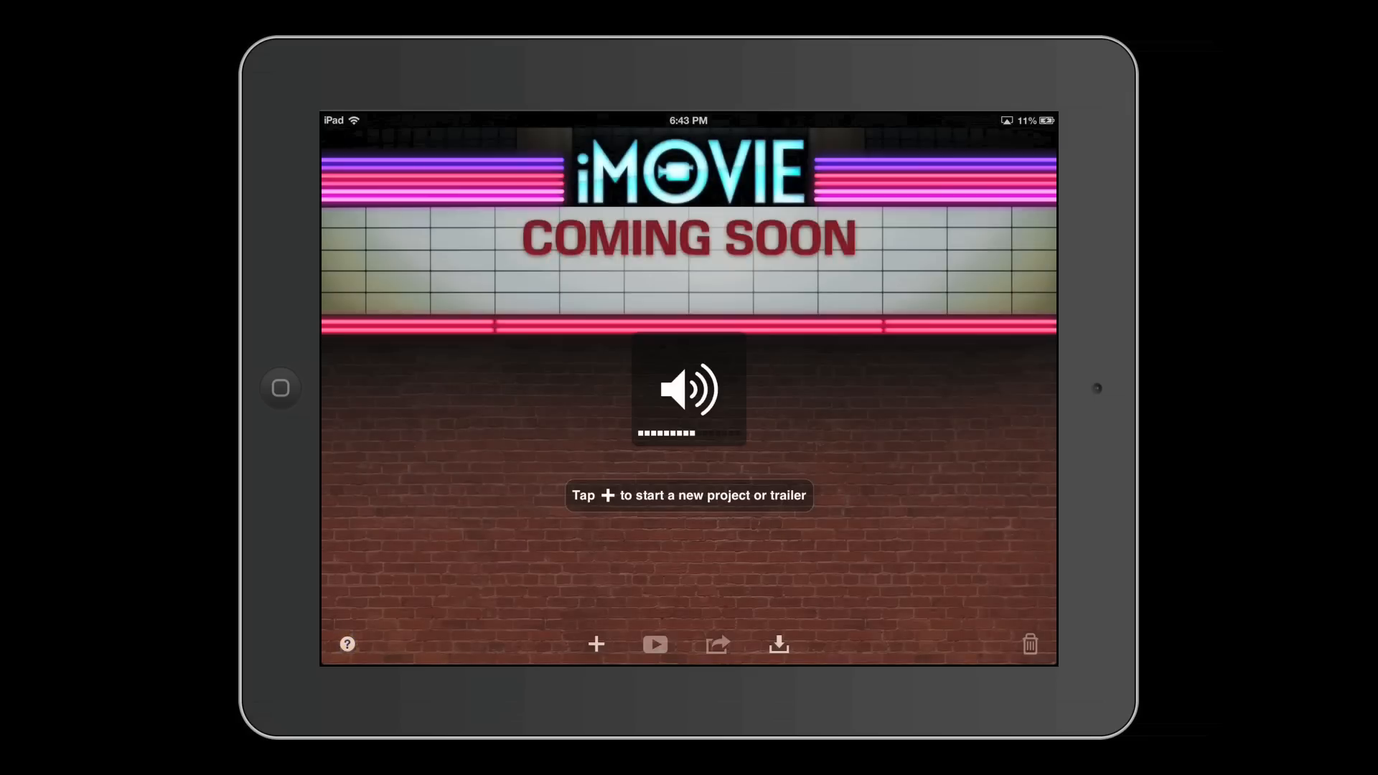
left_click(596, 645)
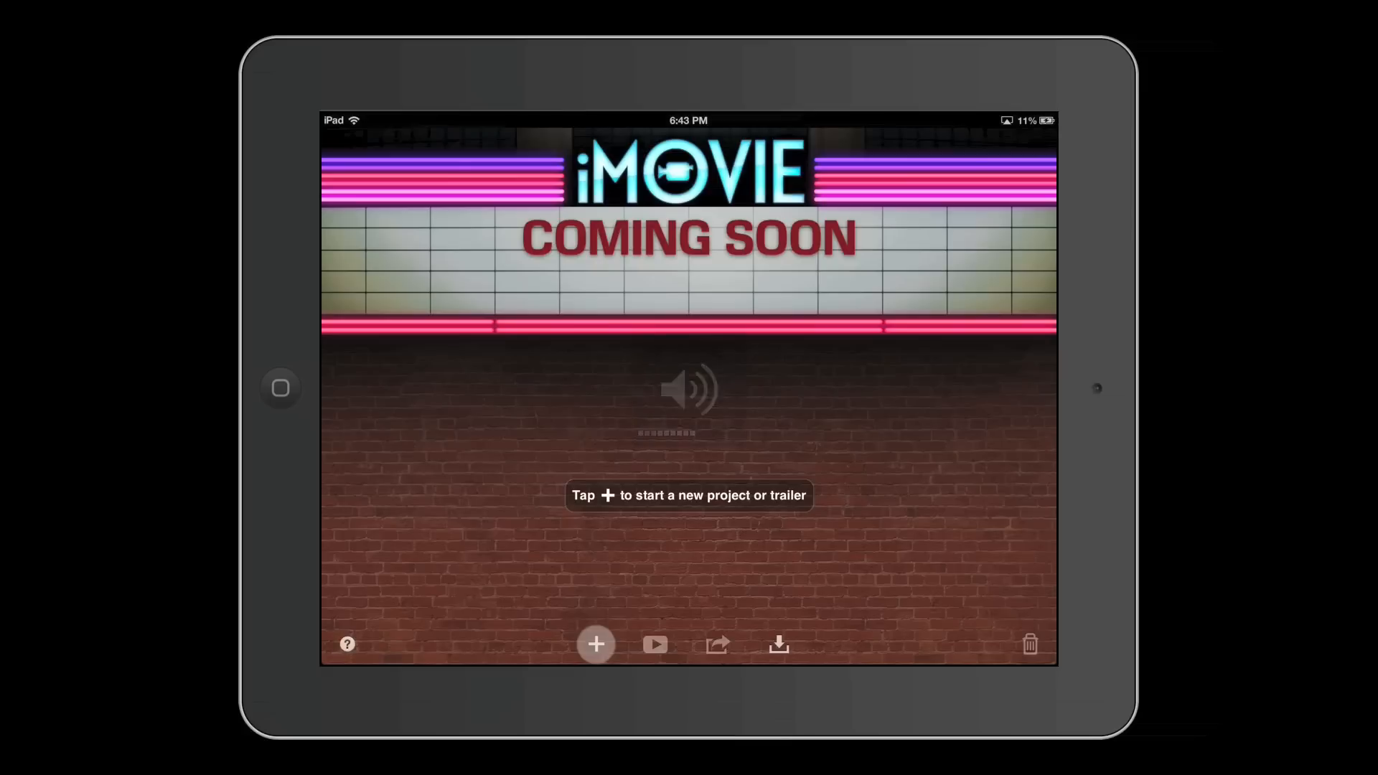
left_click(594, 645)
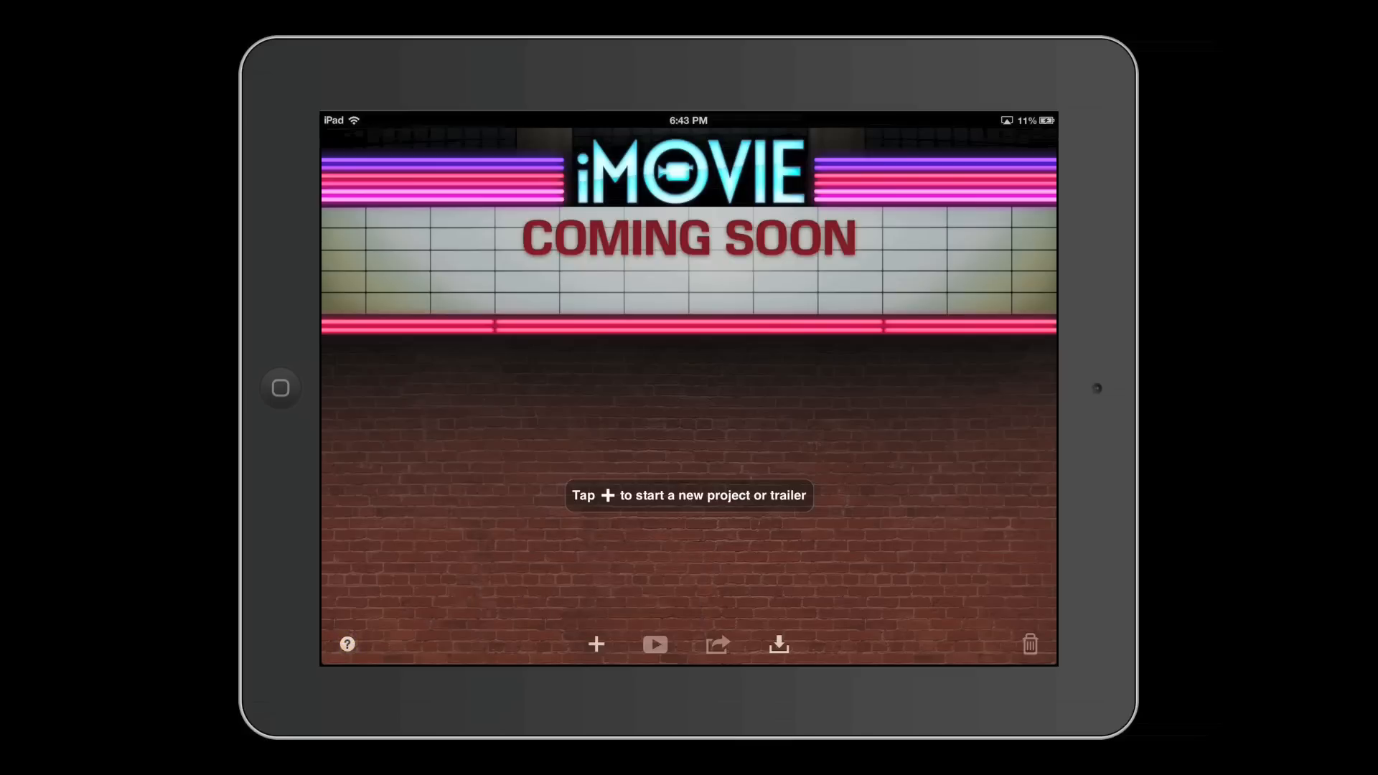
left_click(594, 645)
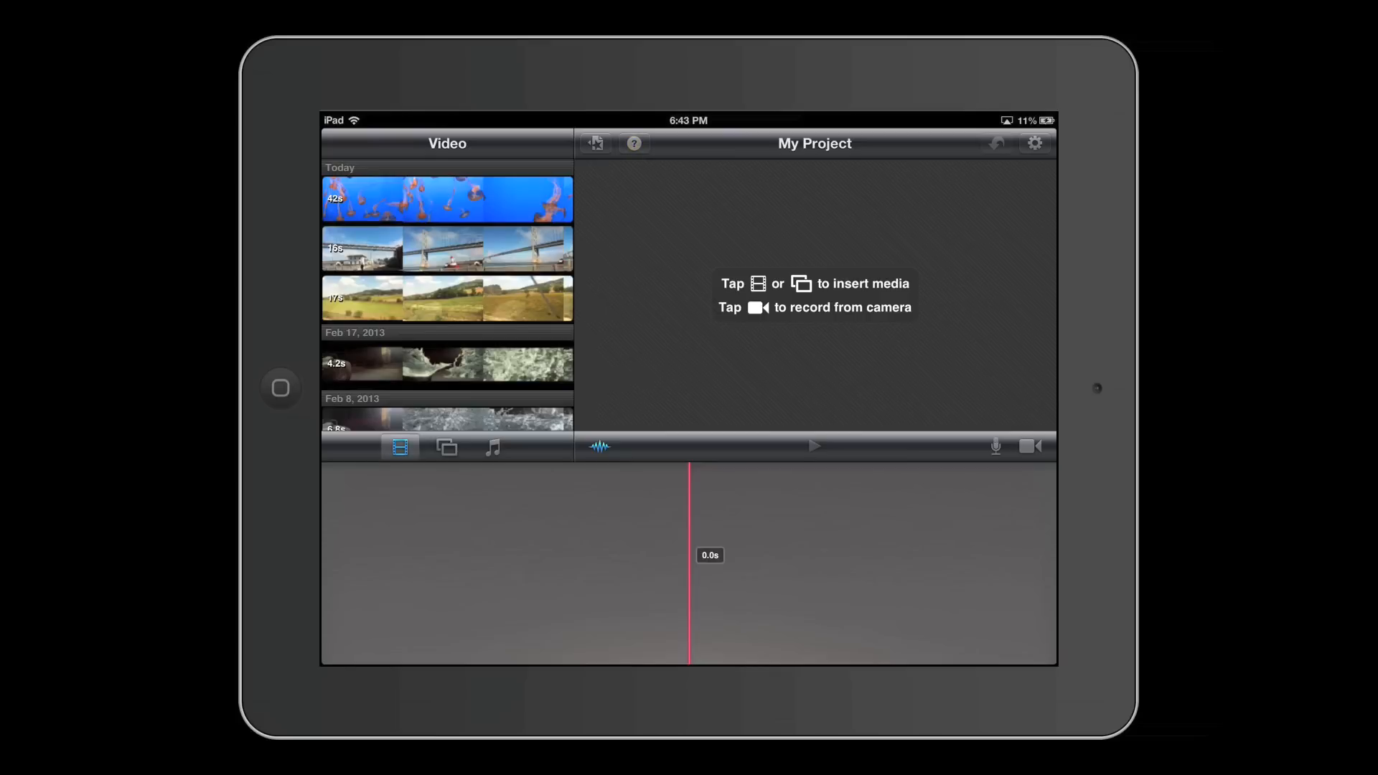
left_click(447, 447)
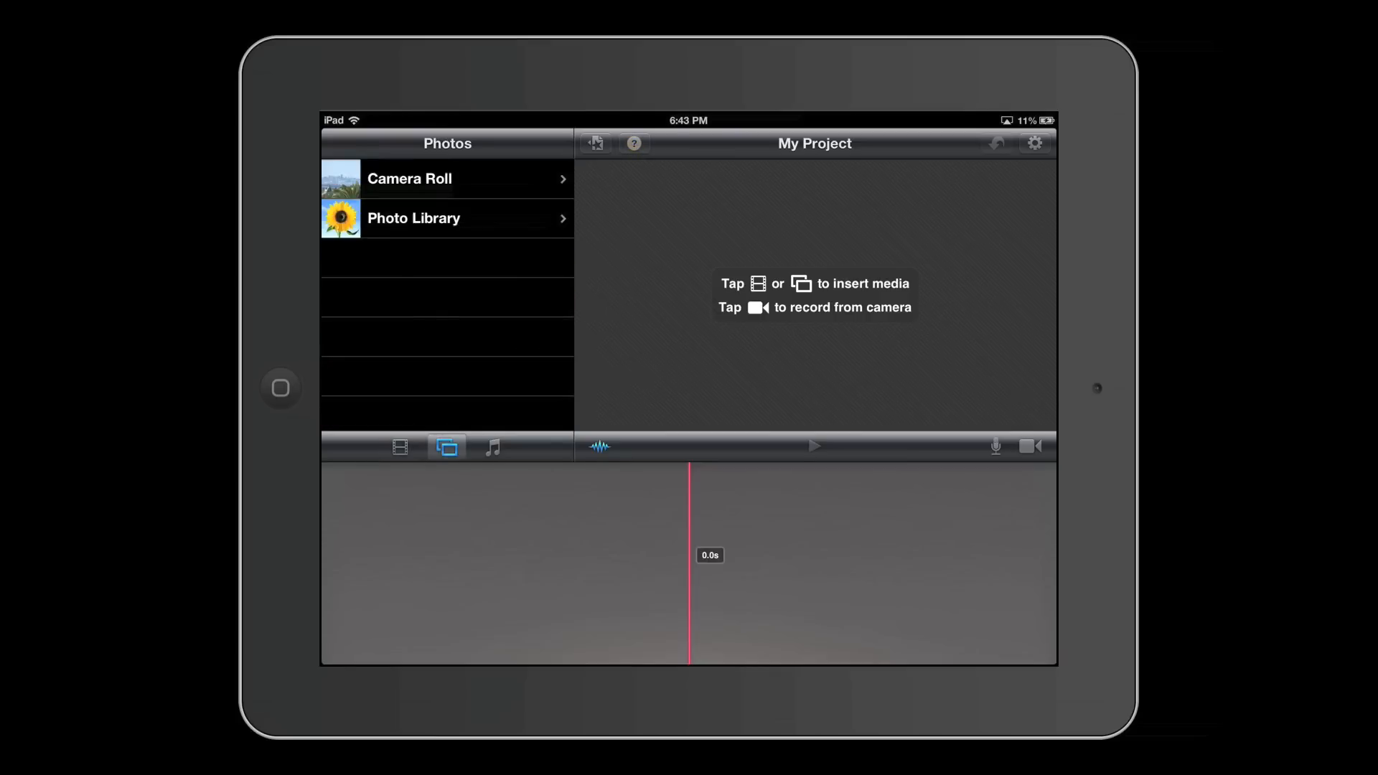
left_click(492, 446)
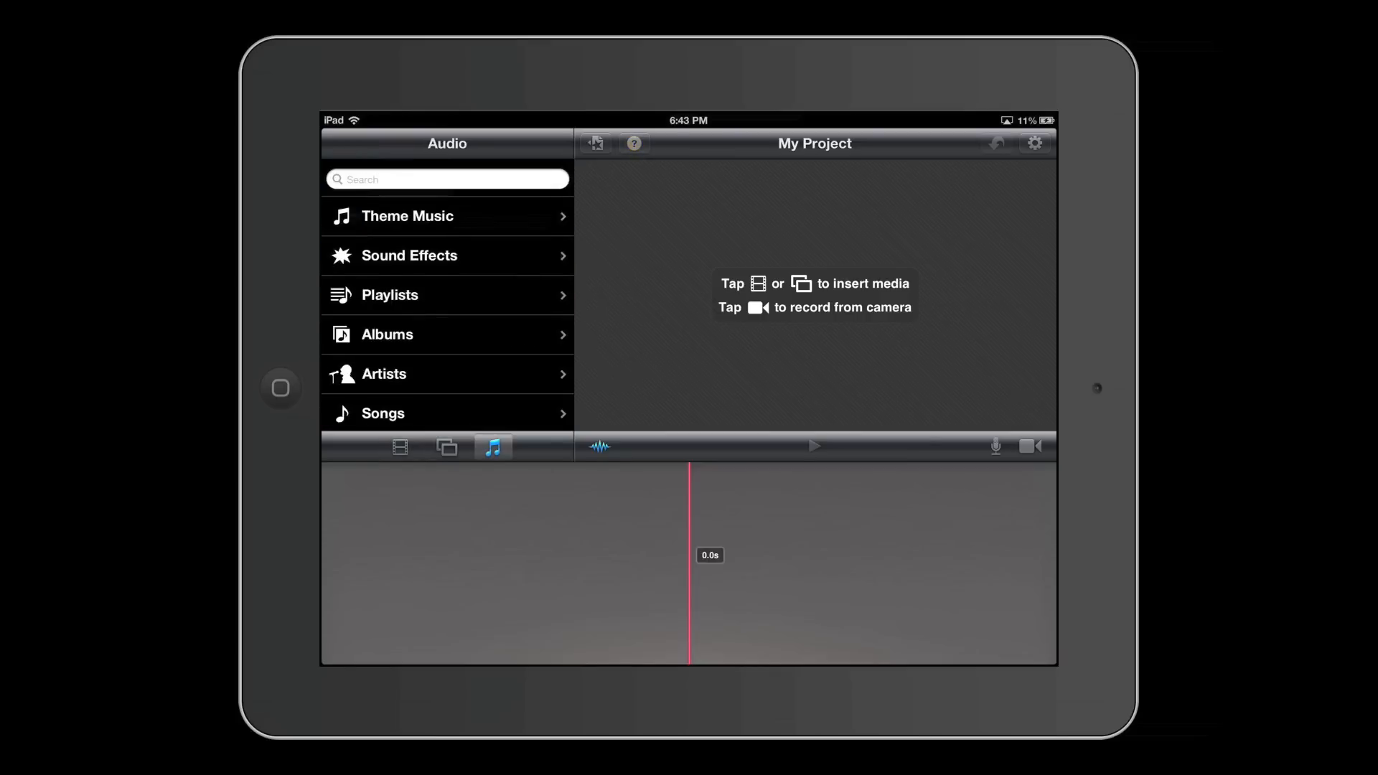
left_click(399, 448)
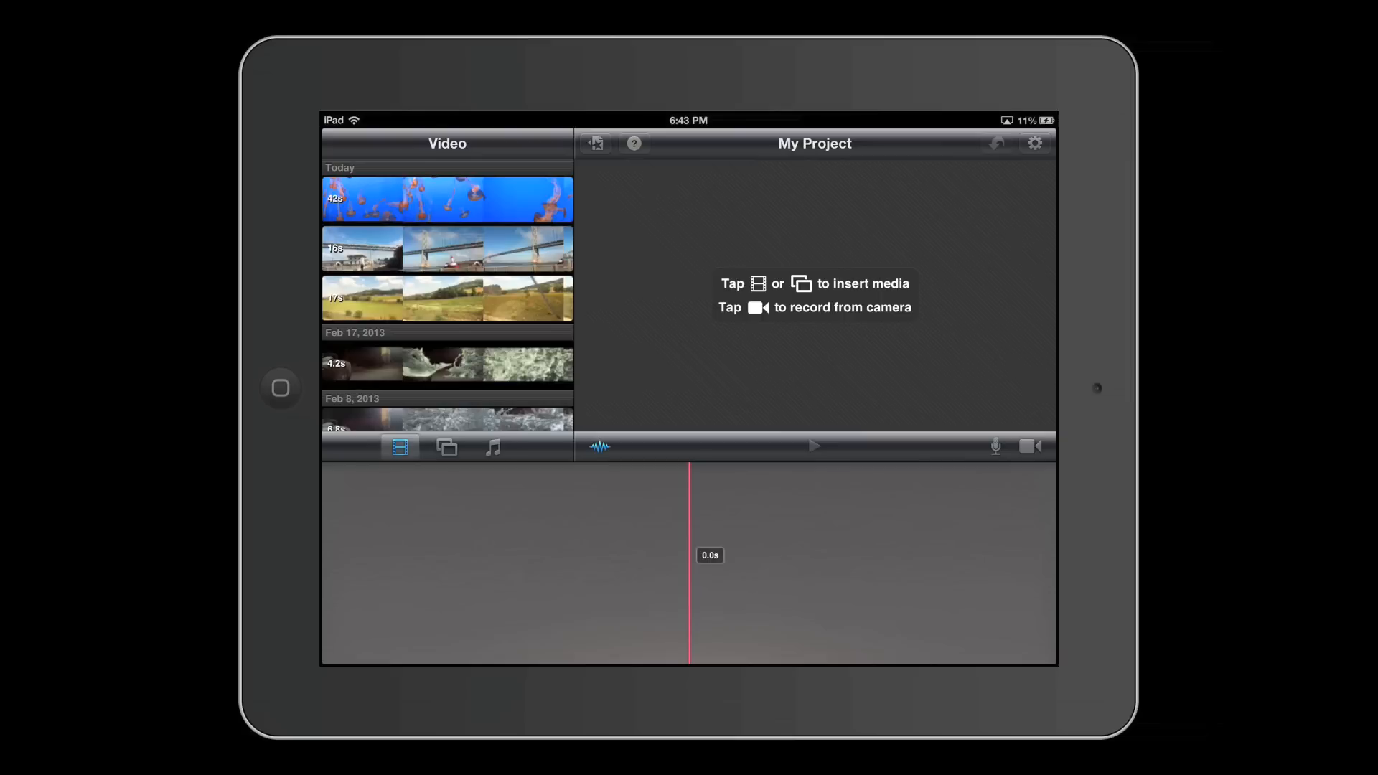
left_click(447, 198)
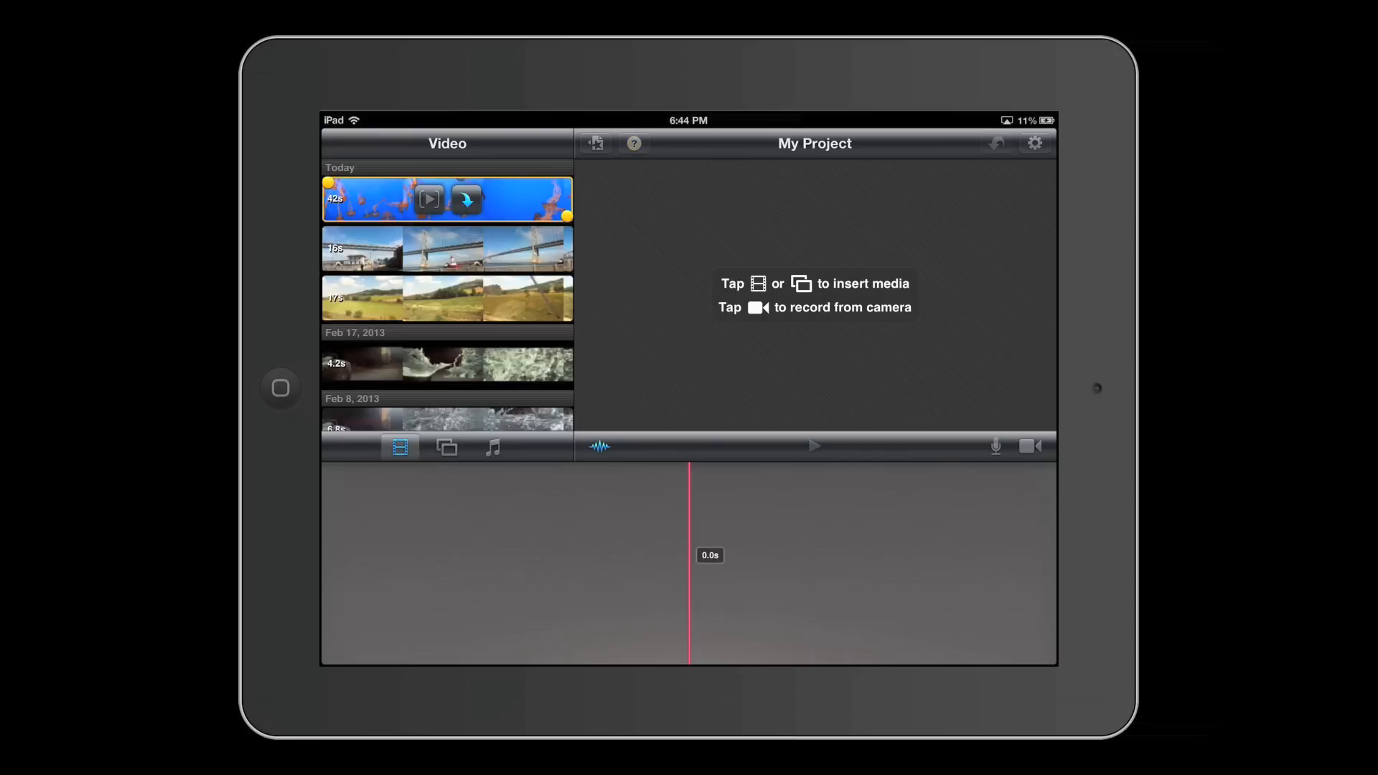
- Select and preview the 42-second jellyfish clip, then insert it into the timeline
left_click(429, 198)
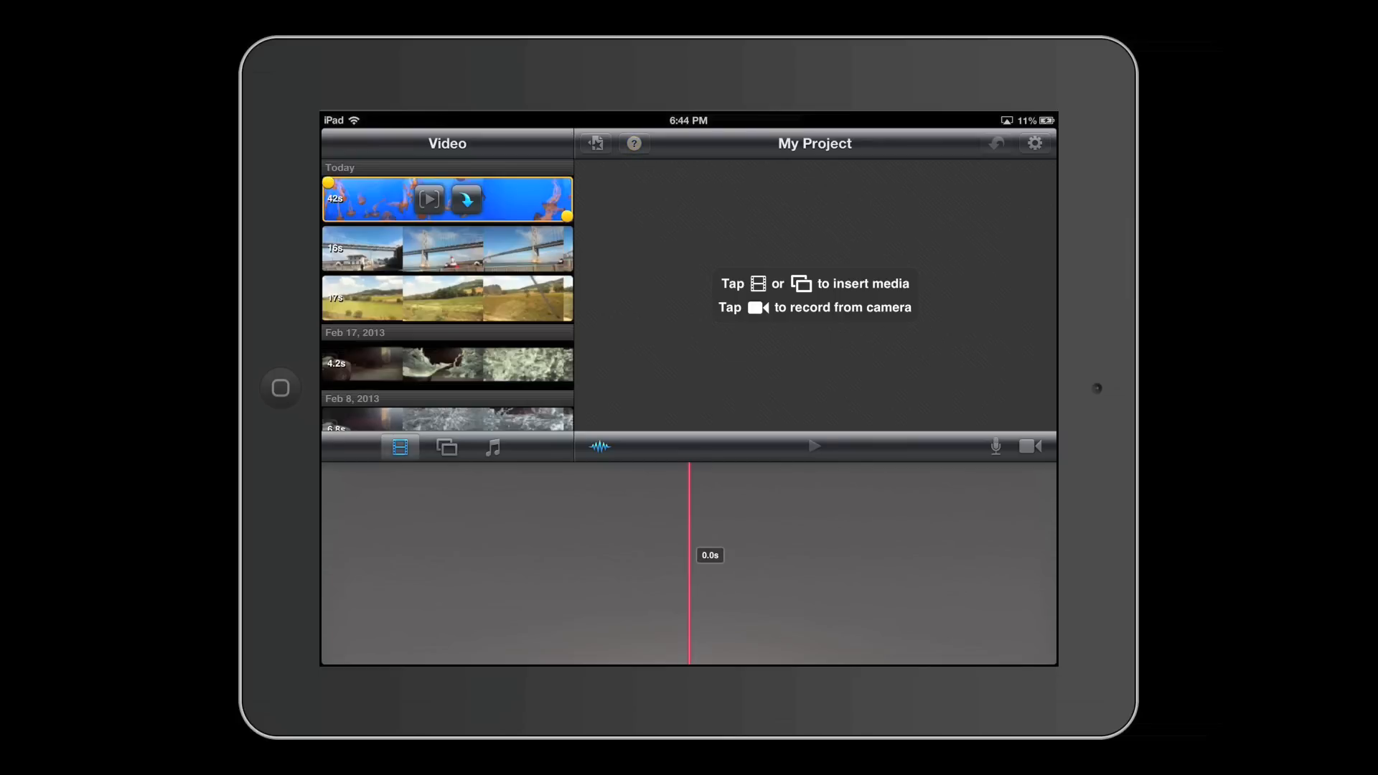
left_click(445, 198)
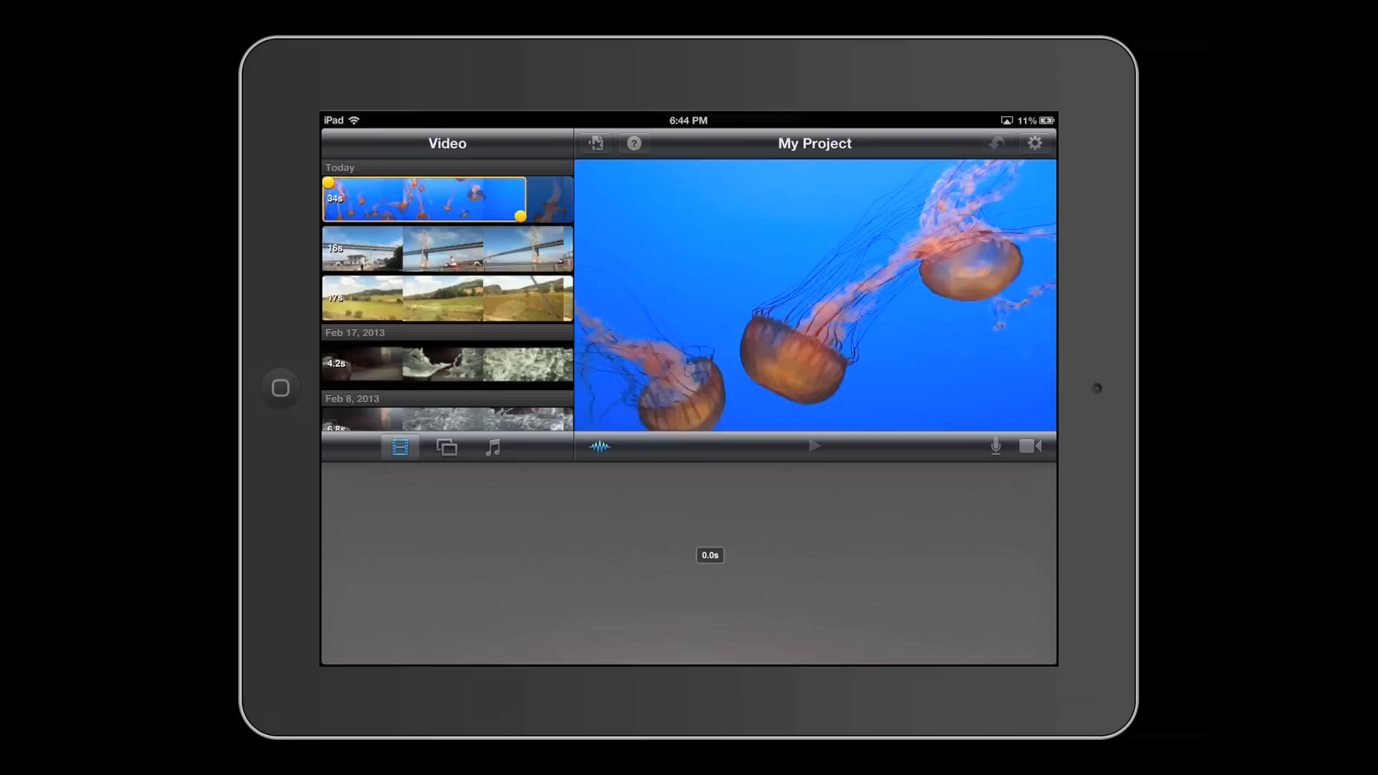
left_click(425, 198)
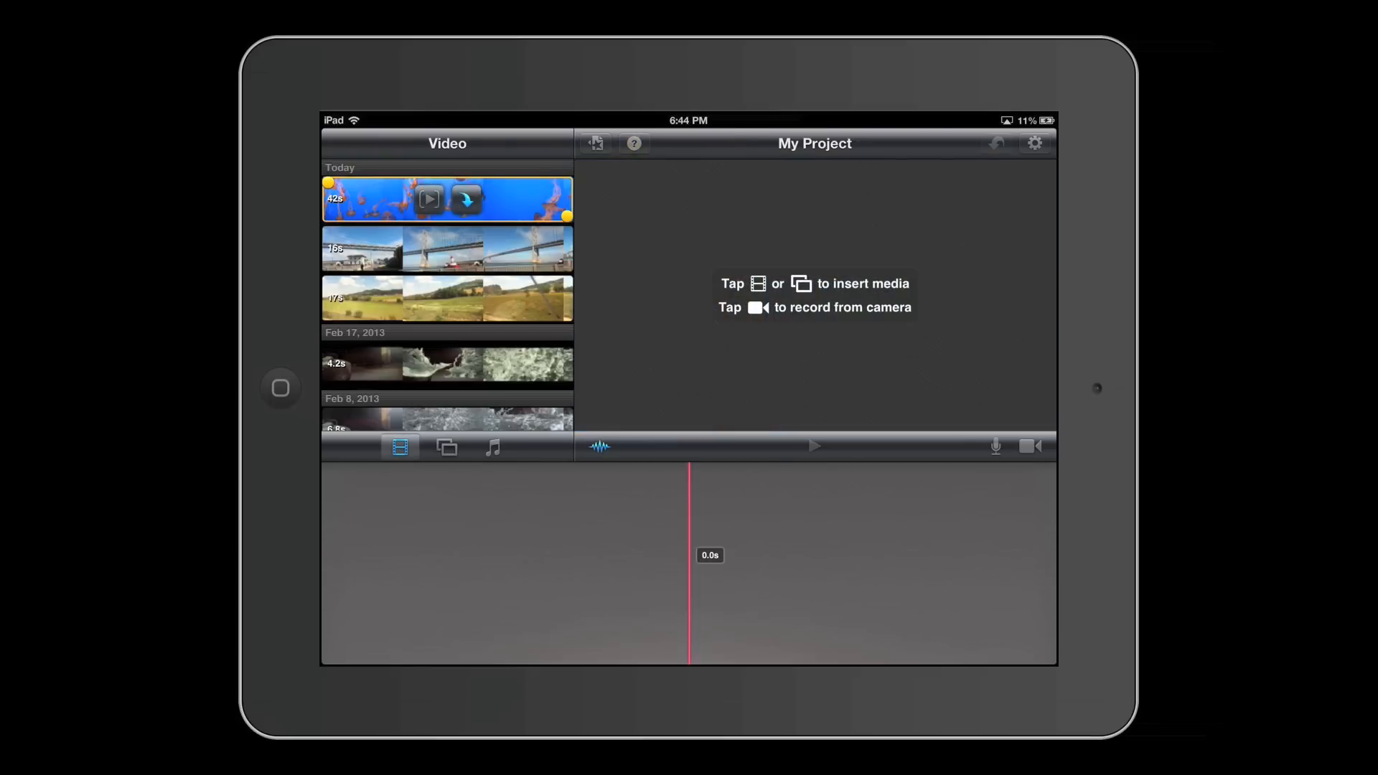
left_click(466, 198)
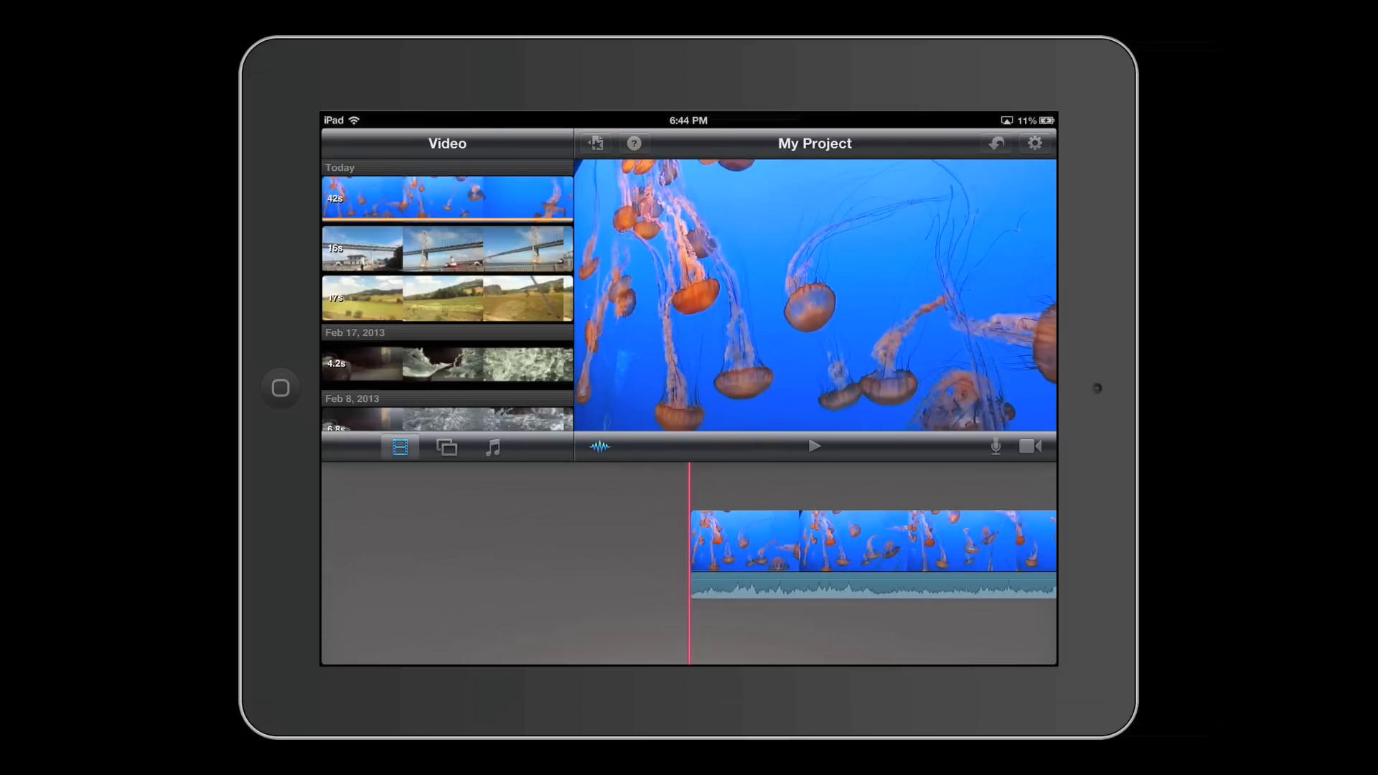
left_click(633, 143)
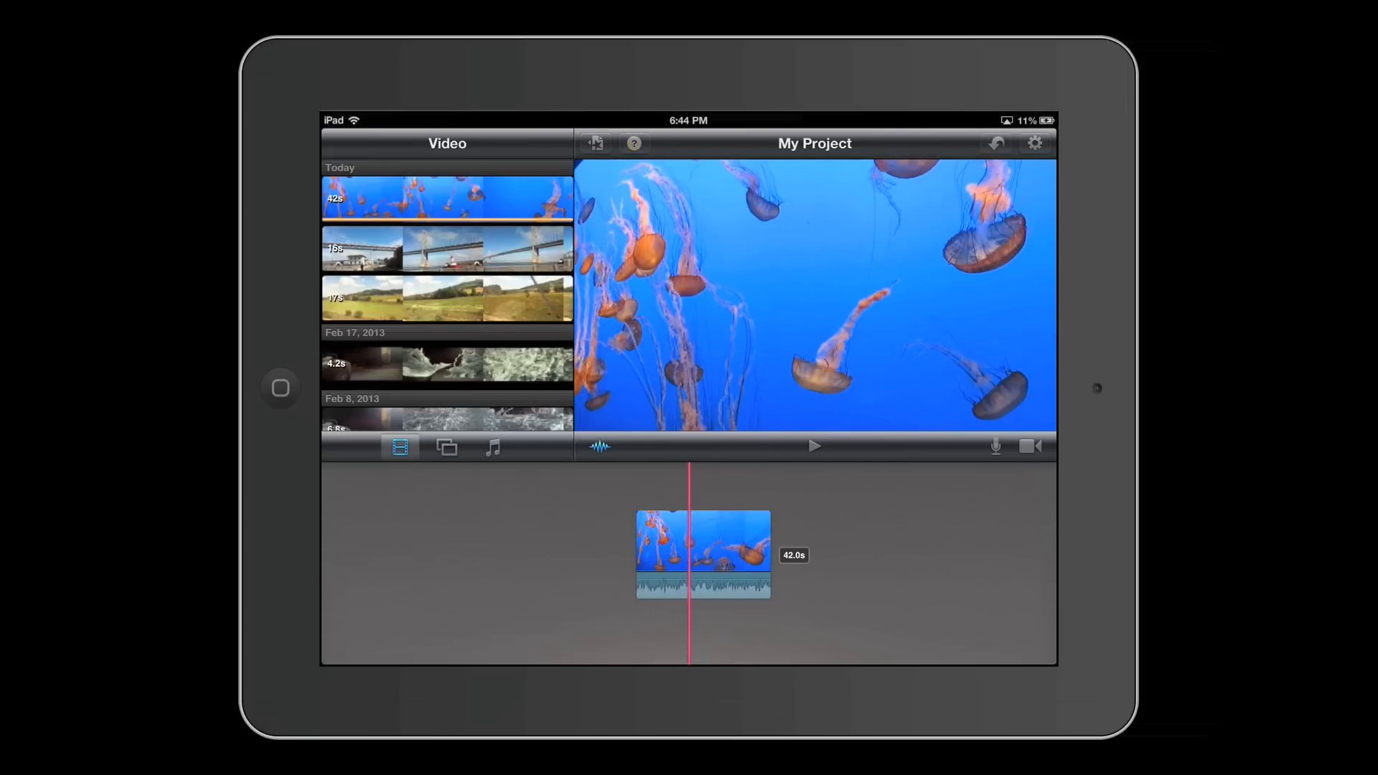
- Toggle the help tips on and off over the project view
left_click(813, 445)
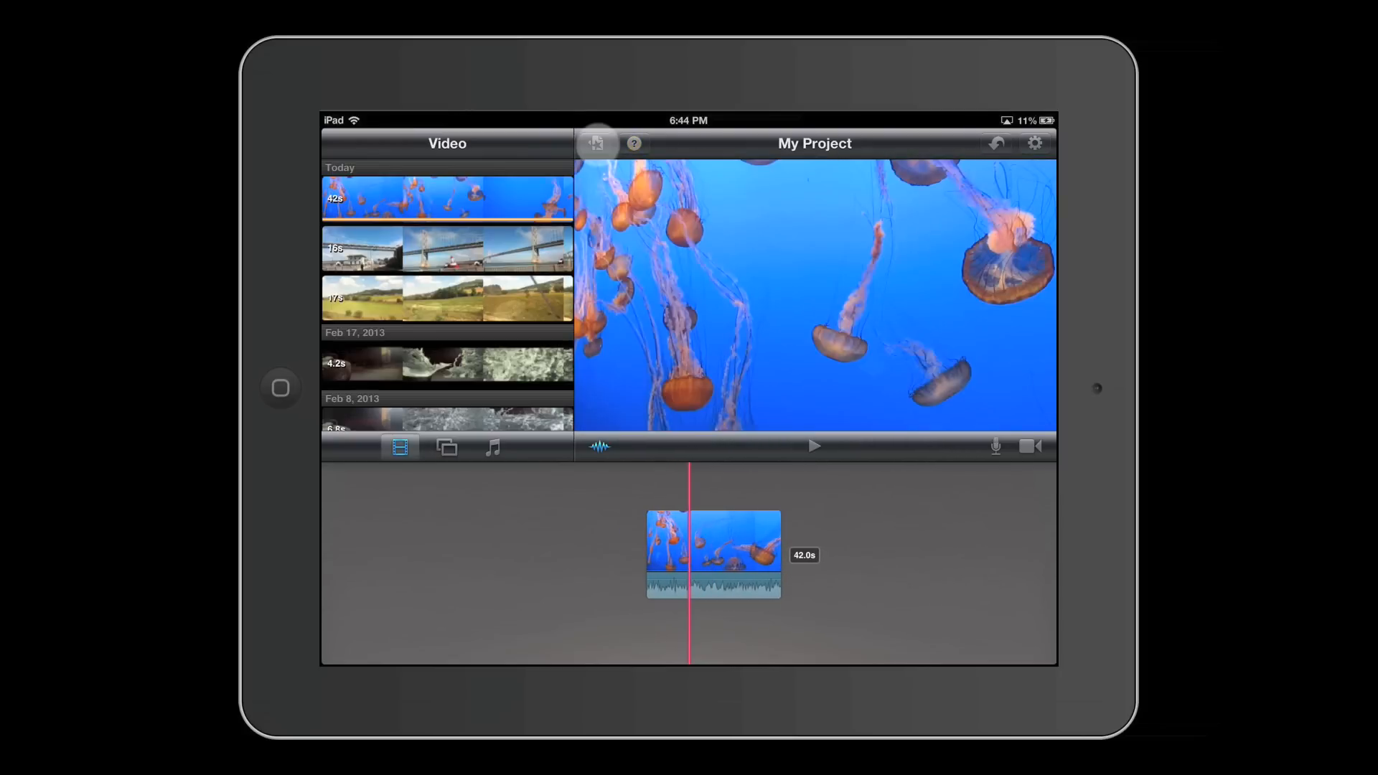
left_click(633, 143)
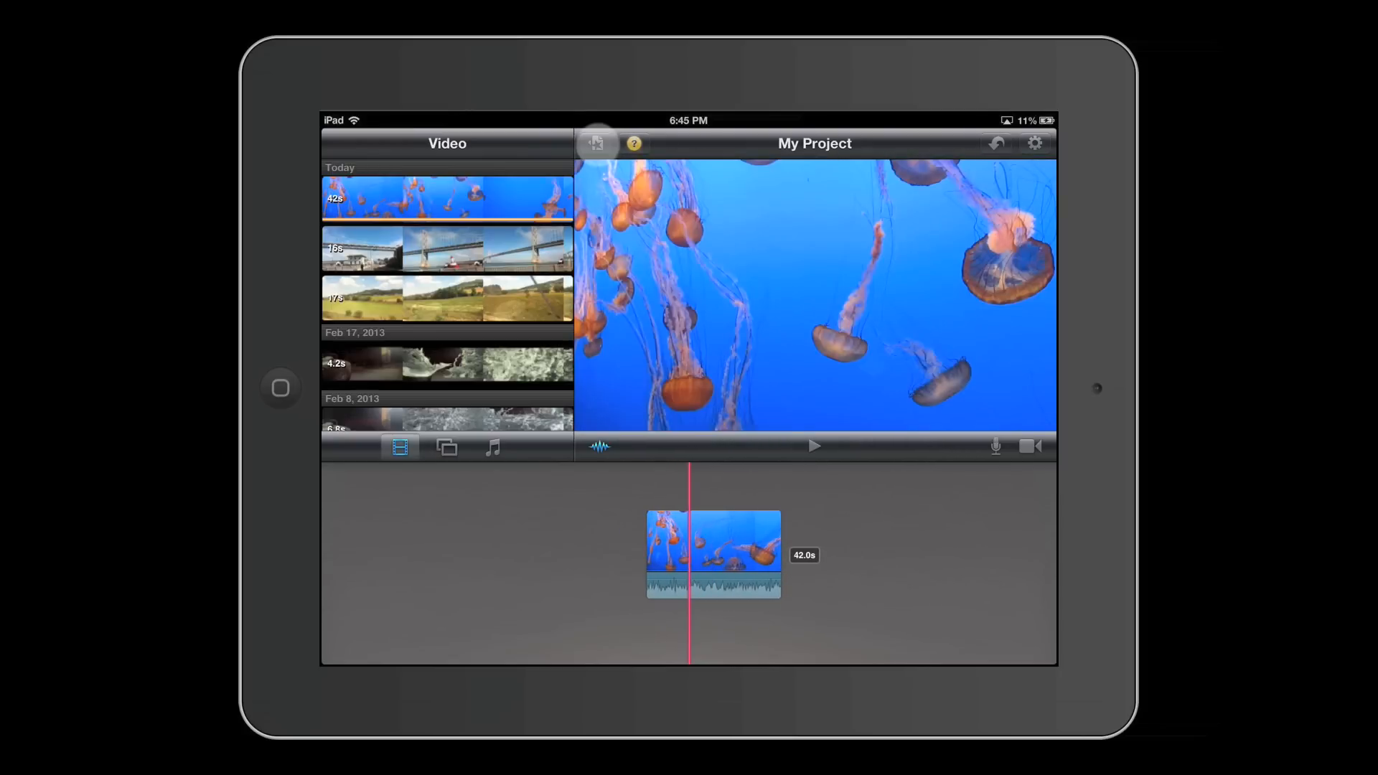
left_click(633, 144)
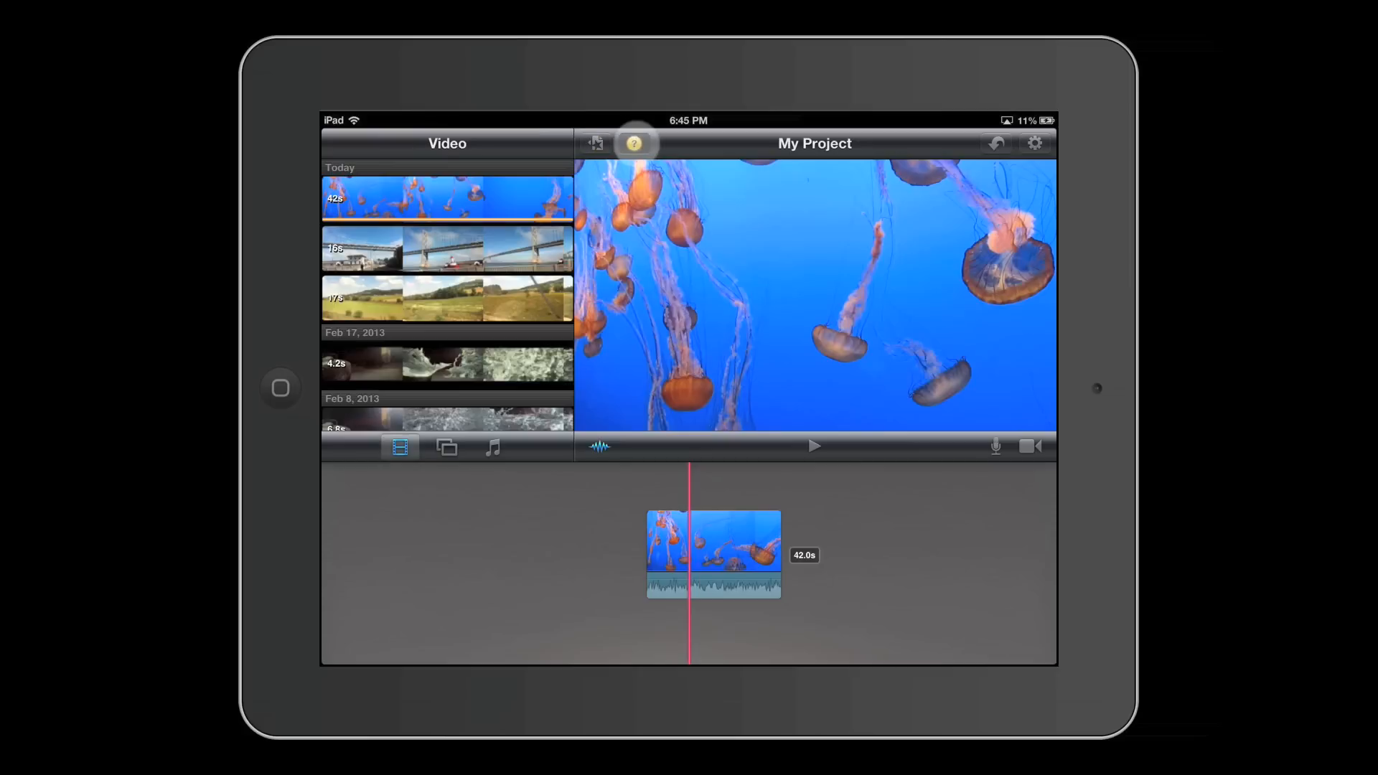
left_click(997, 144)
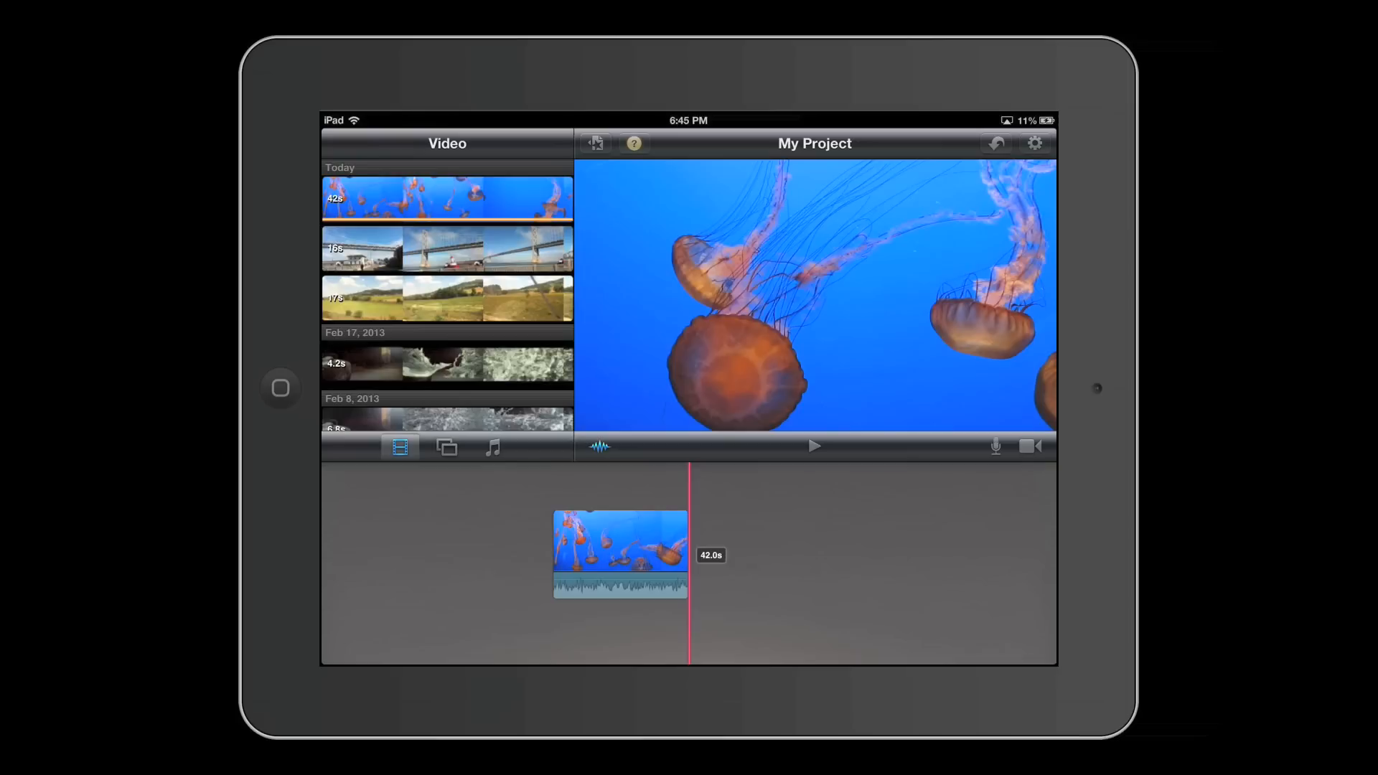
- Review Project Settings without changes, then hide audio waveforms in the timeline
left_click(1035, 142)
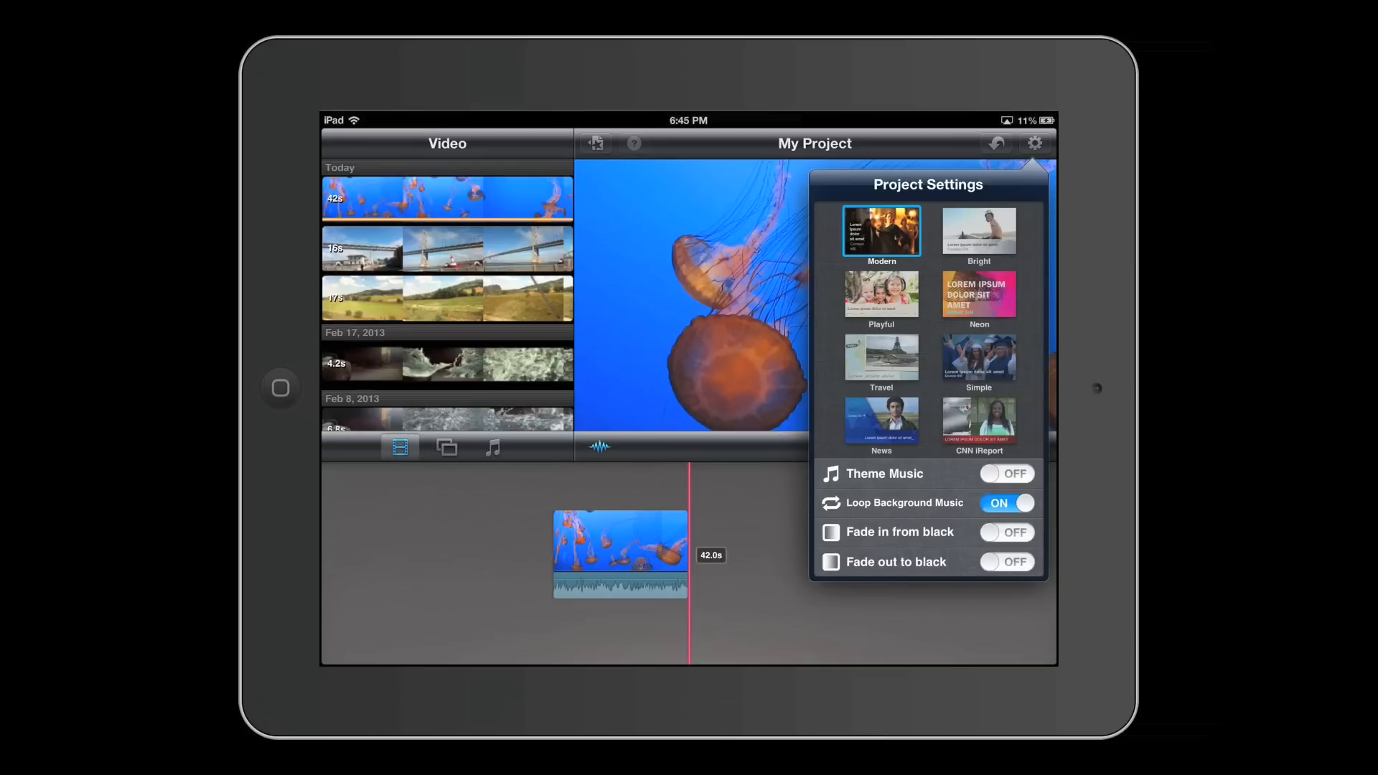
left_click(633, 144)
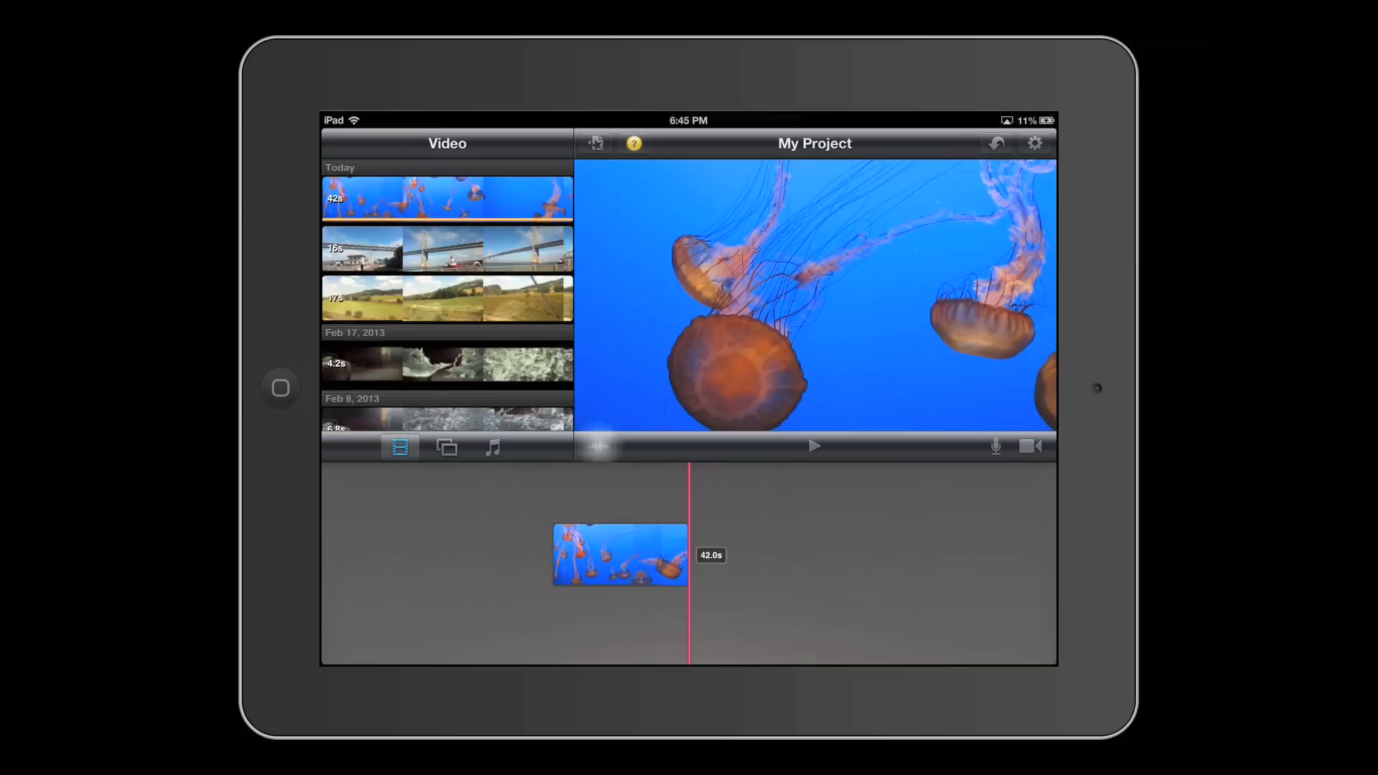
left_click(620, 554)
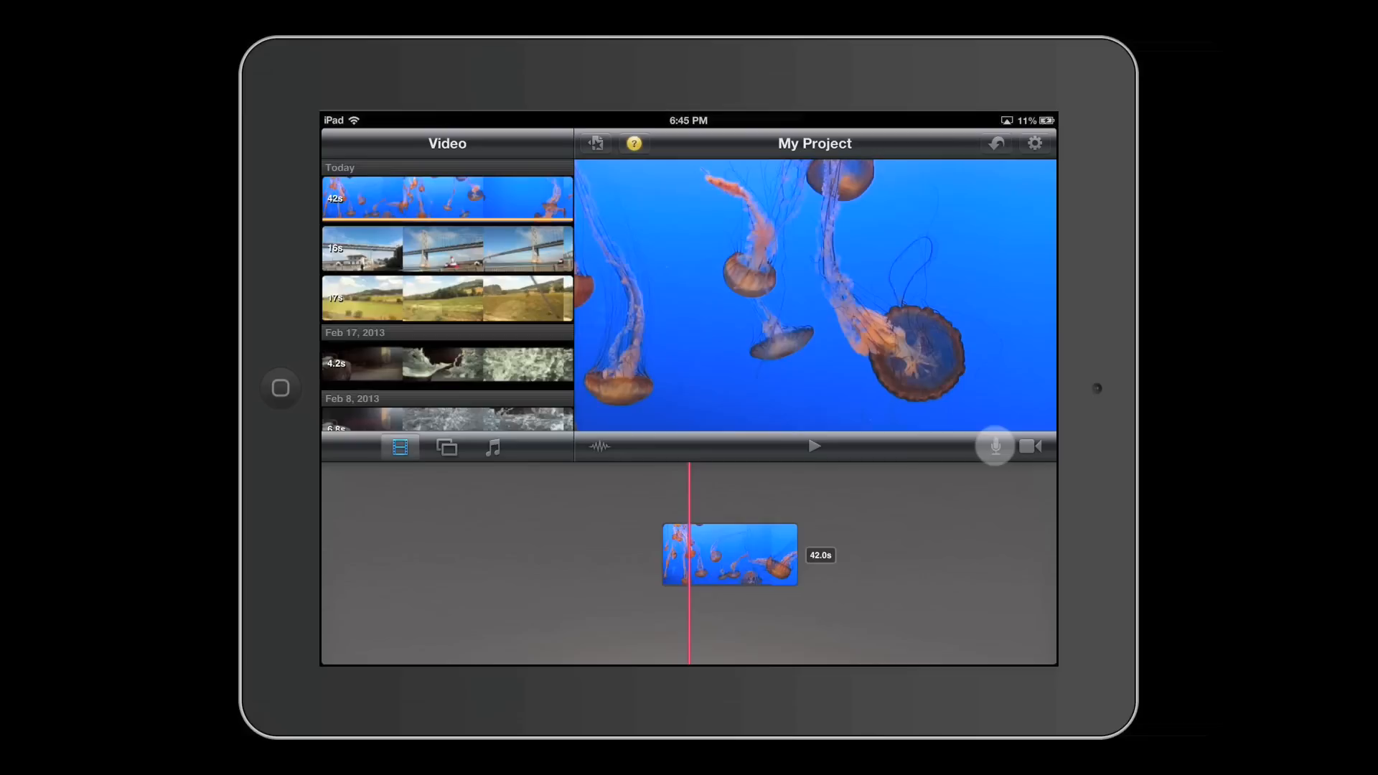
- Record a first voiceover take over the jellyfish clip and keep it
left_click(996, 445)
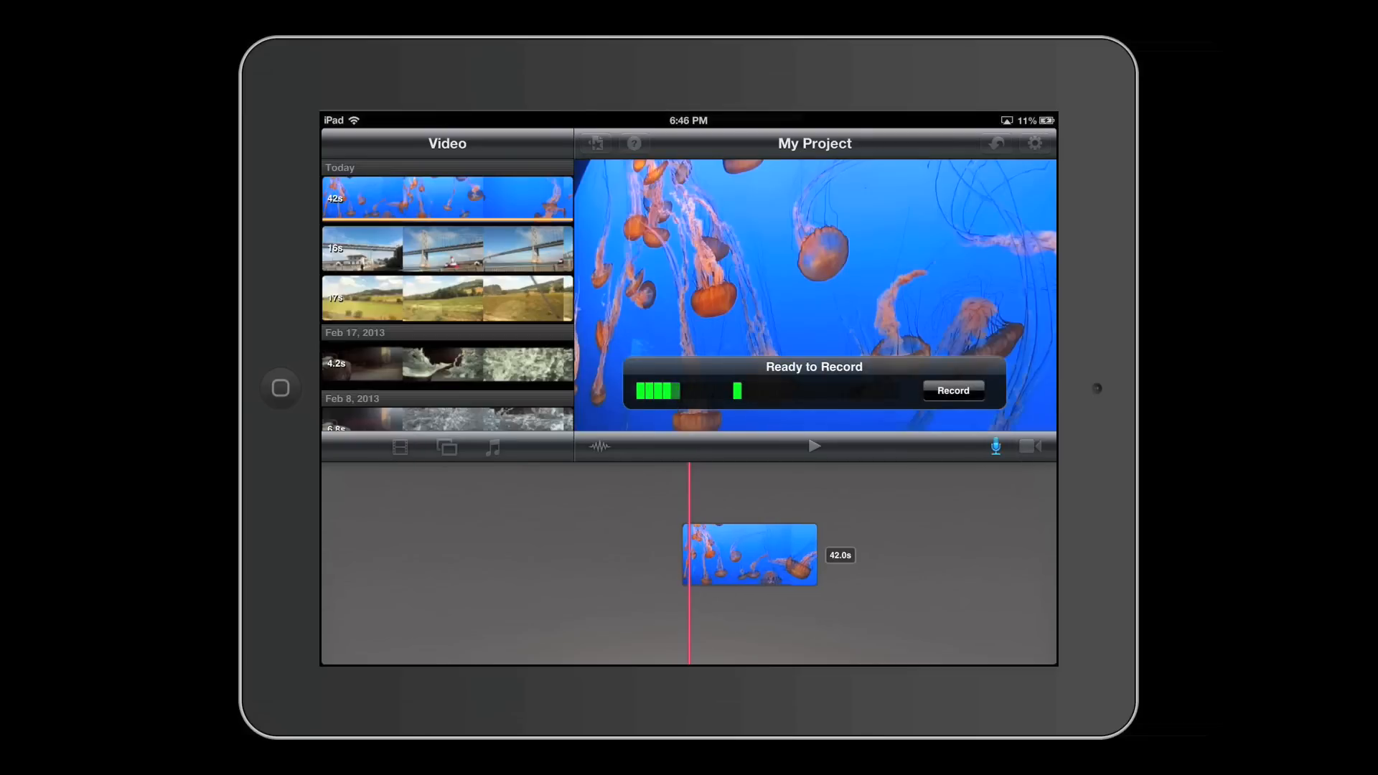
left_click(953, 391)
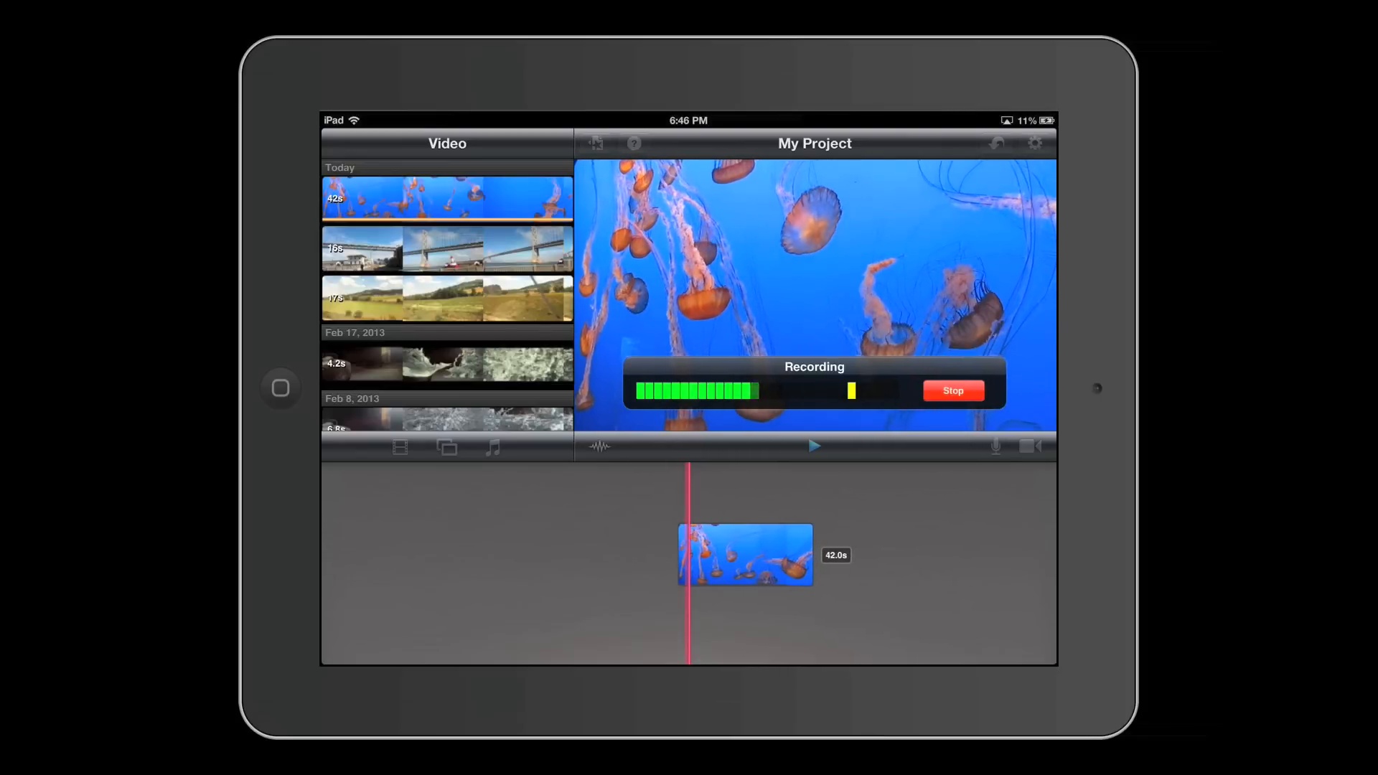
left_click(952, 391)
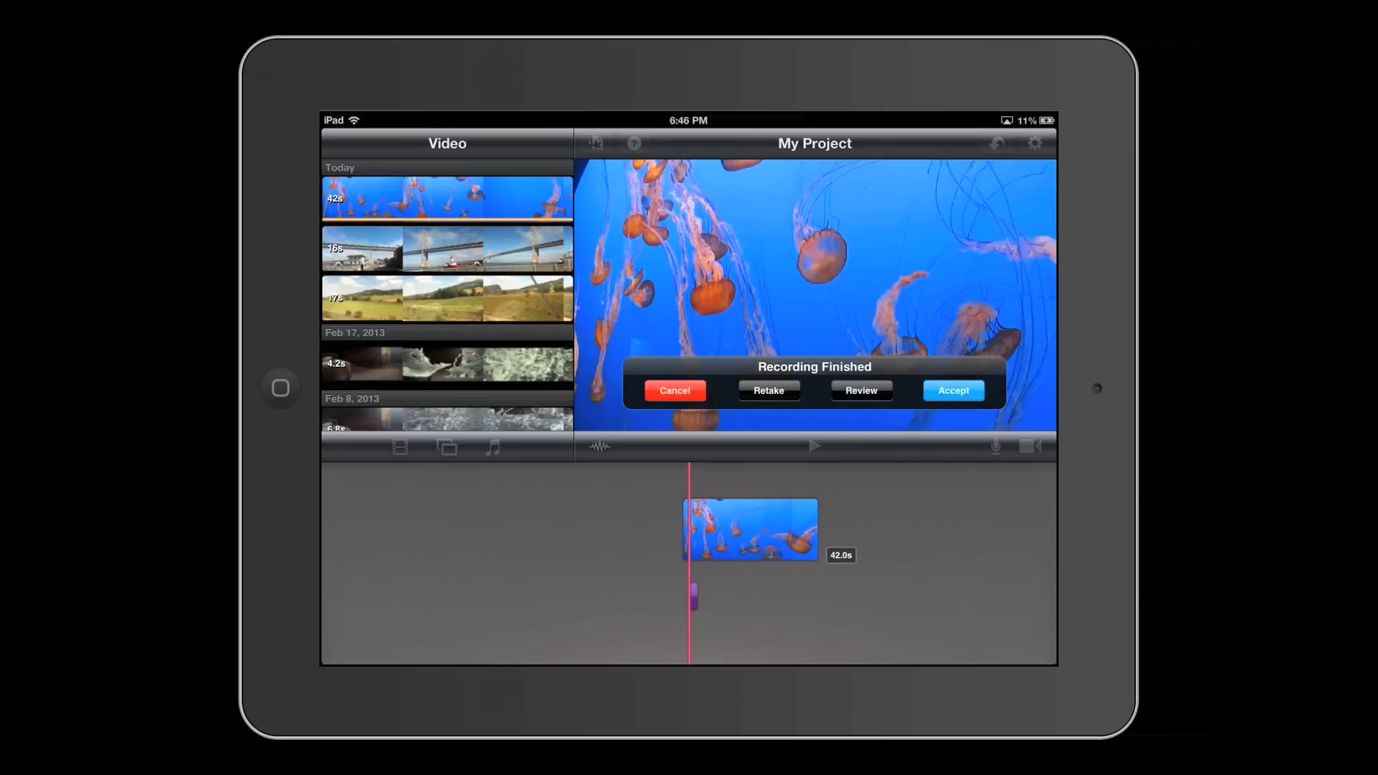
left_click(860, 391)
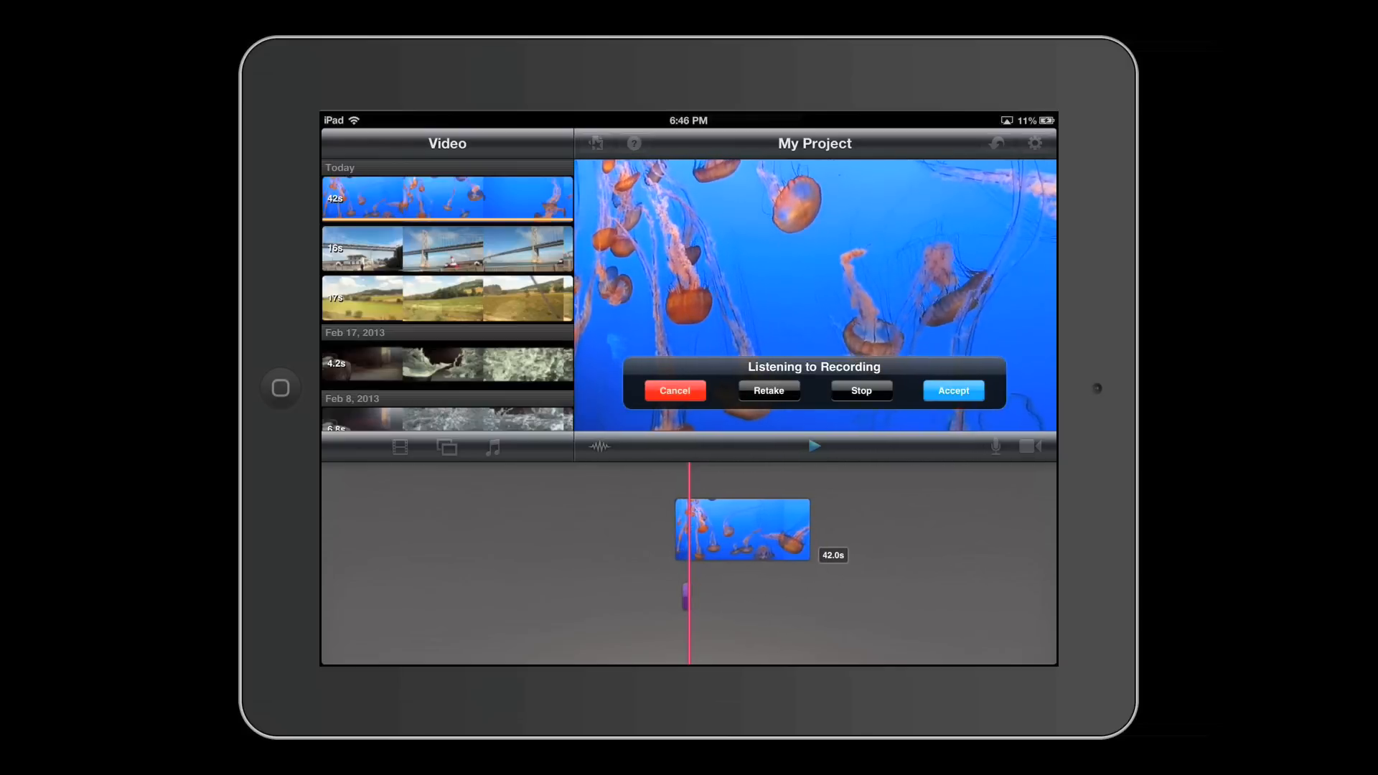
- Stop the second voiceover recording and accept it beneath the jellyfish clip
left_click(860, 391)
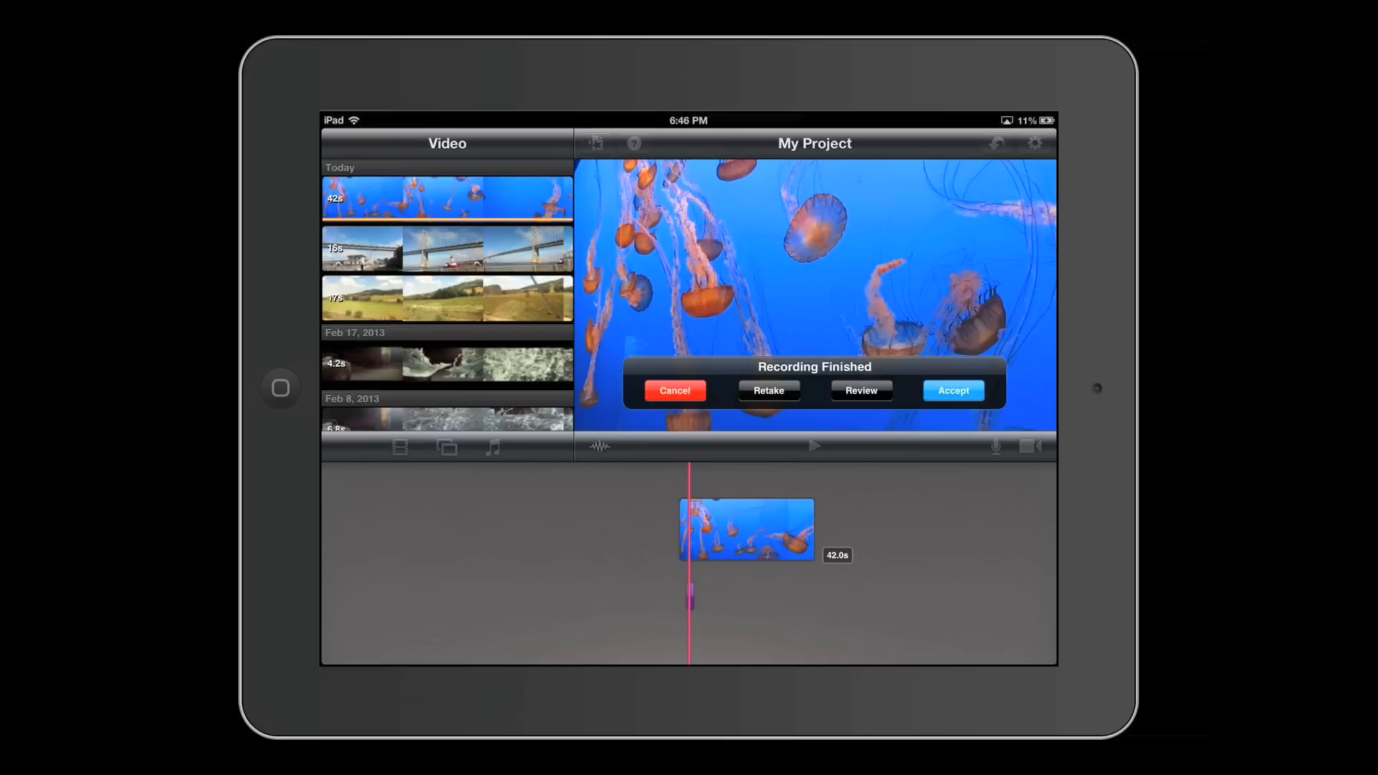
left_click(952, 391)
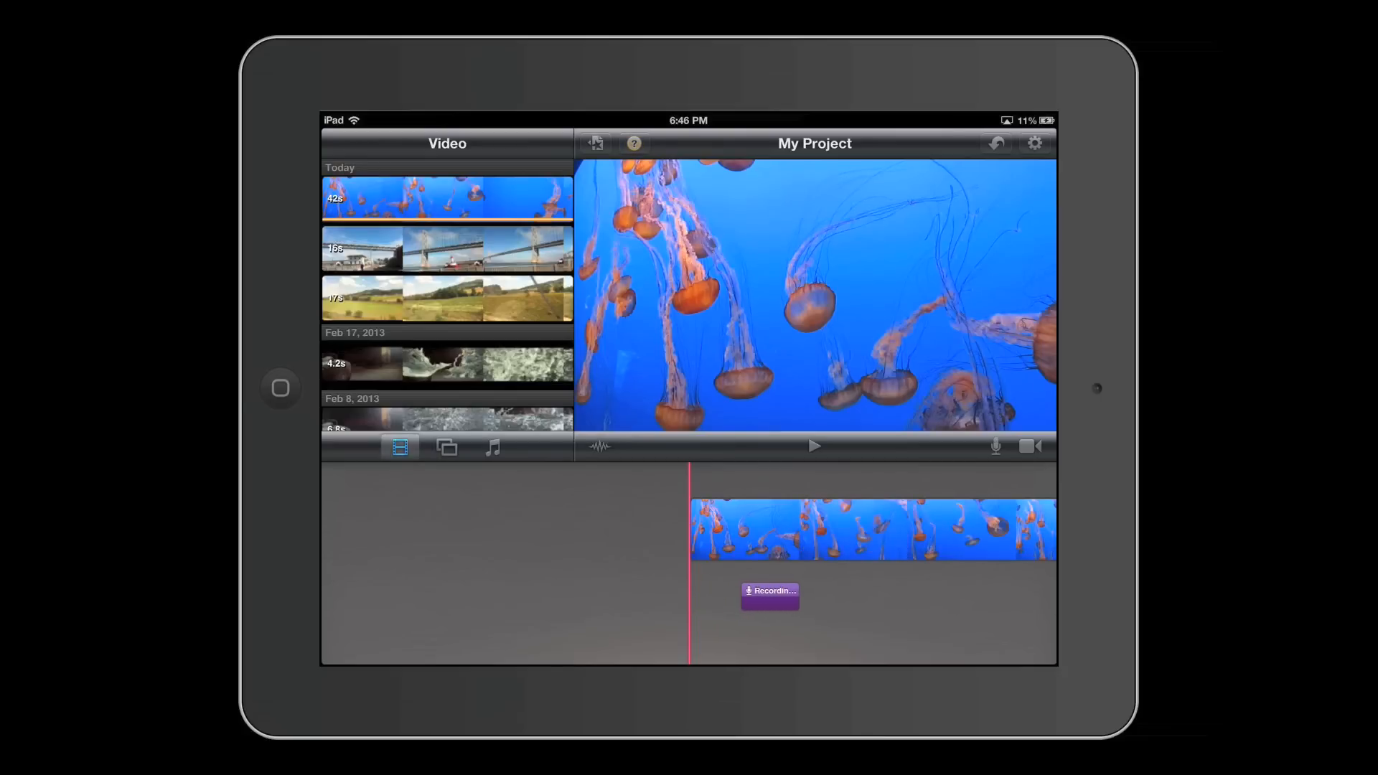
left_click(769, 590)
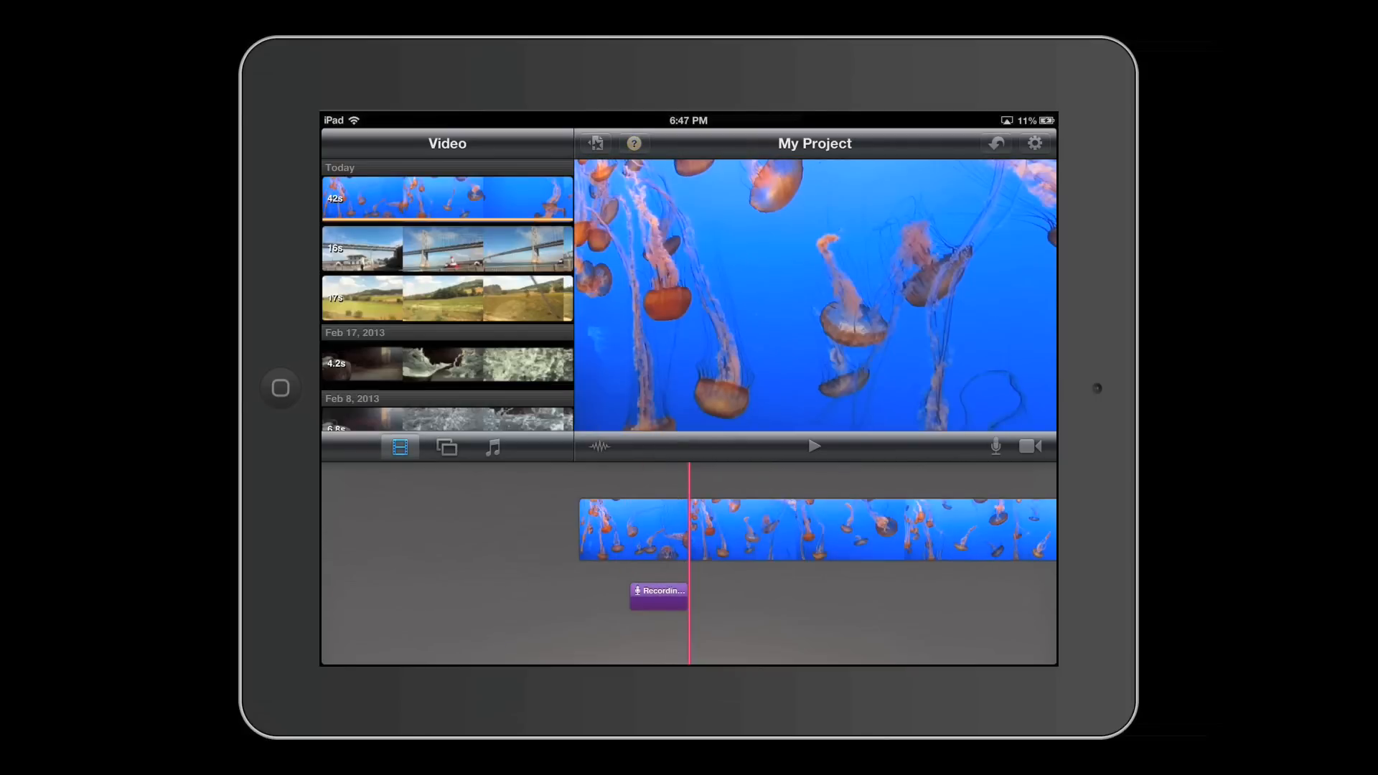
- Add the yellow flower photo from Camera Roll after the jellyfish clip
left_click(445, 447)
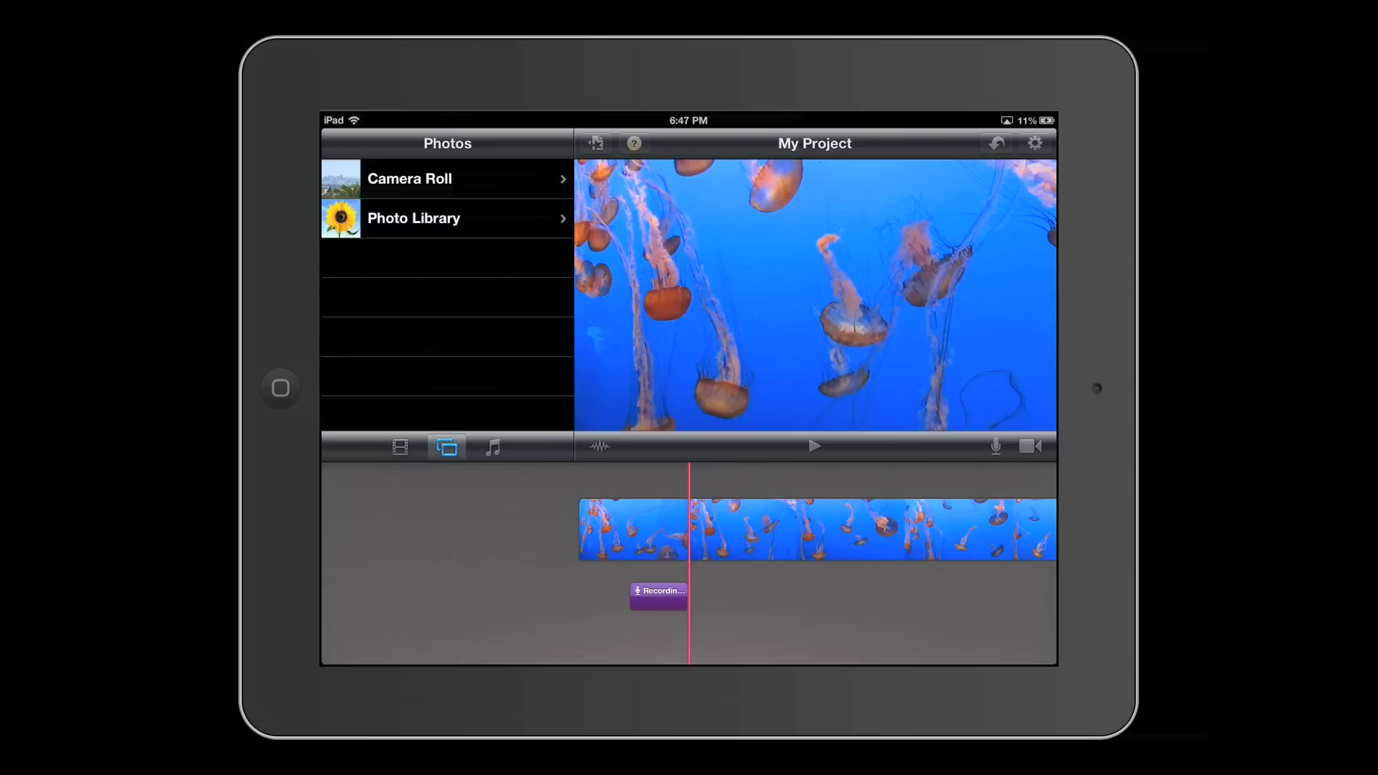
left_click(410, 178)
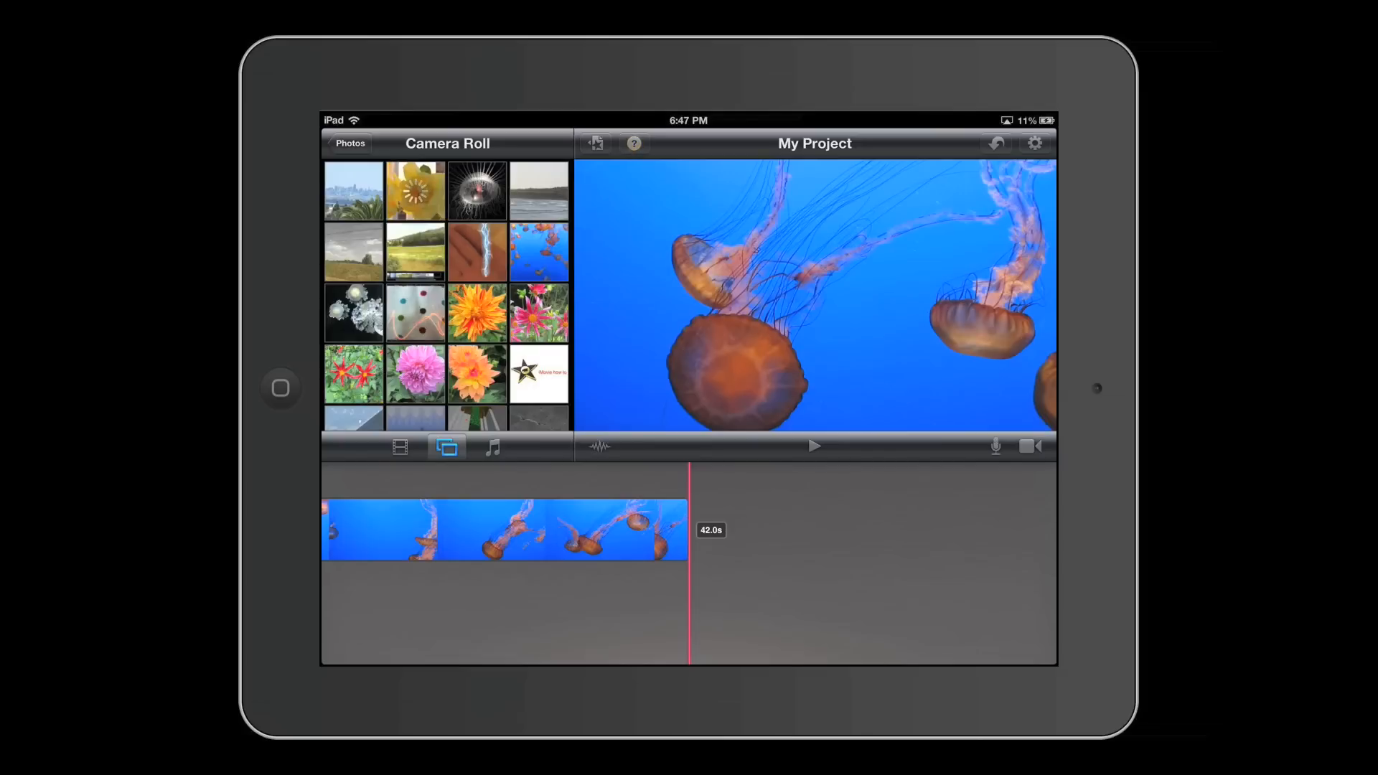
left_click(415, 191)
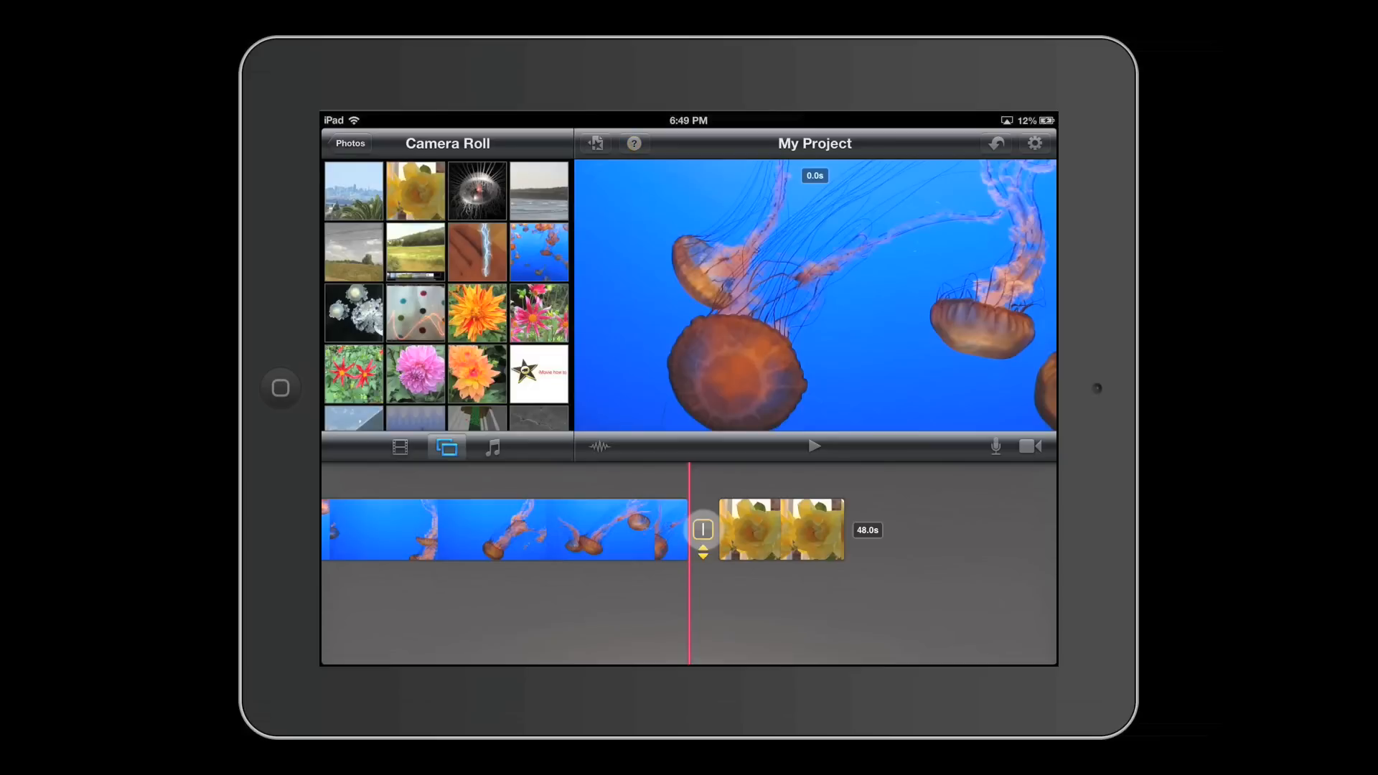
- Set the transition between jellyfish clip and flower photo to Cross Dissolve 0.5s
left_click(702, 530)
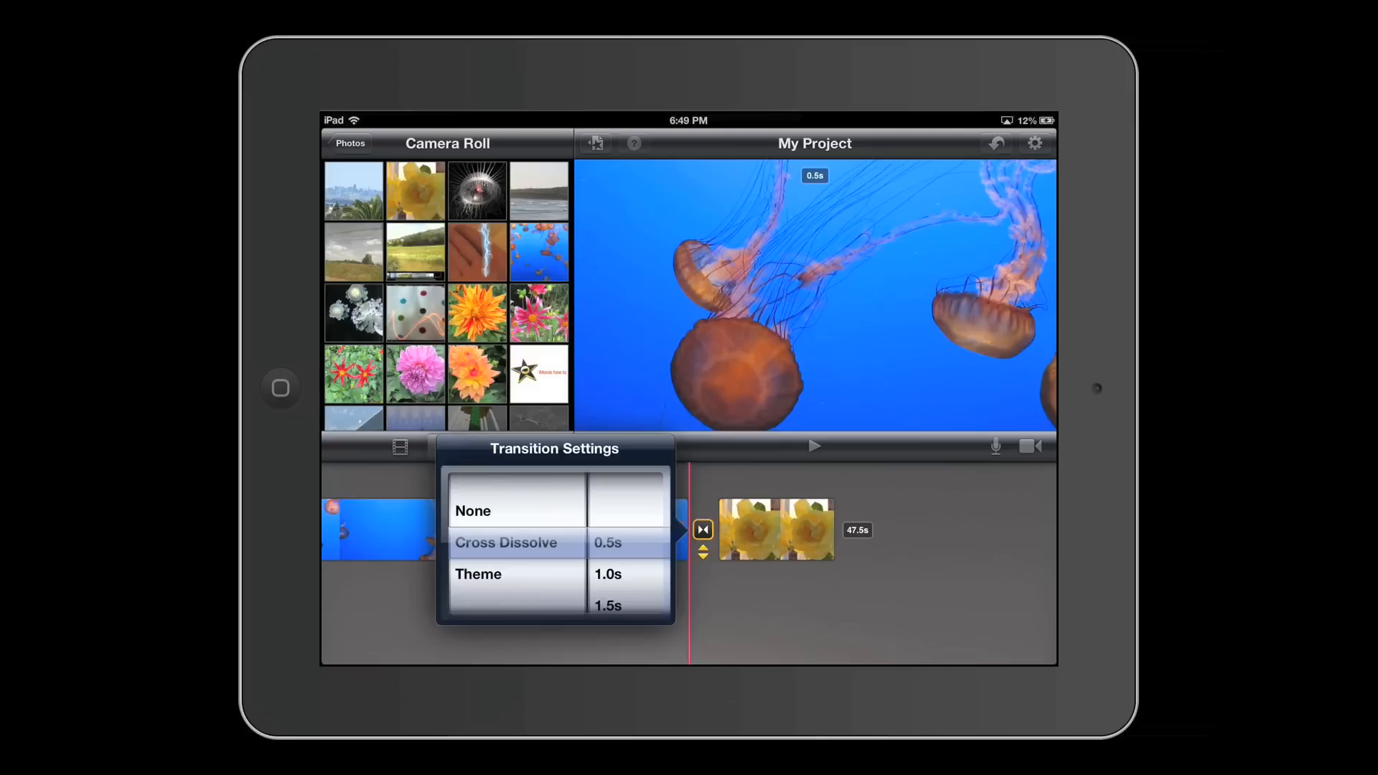
left_click(501, 530)
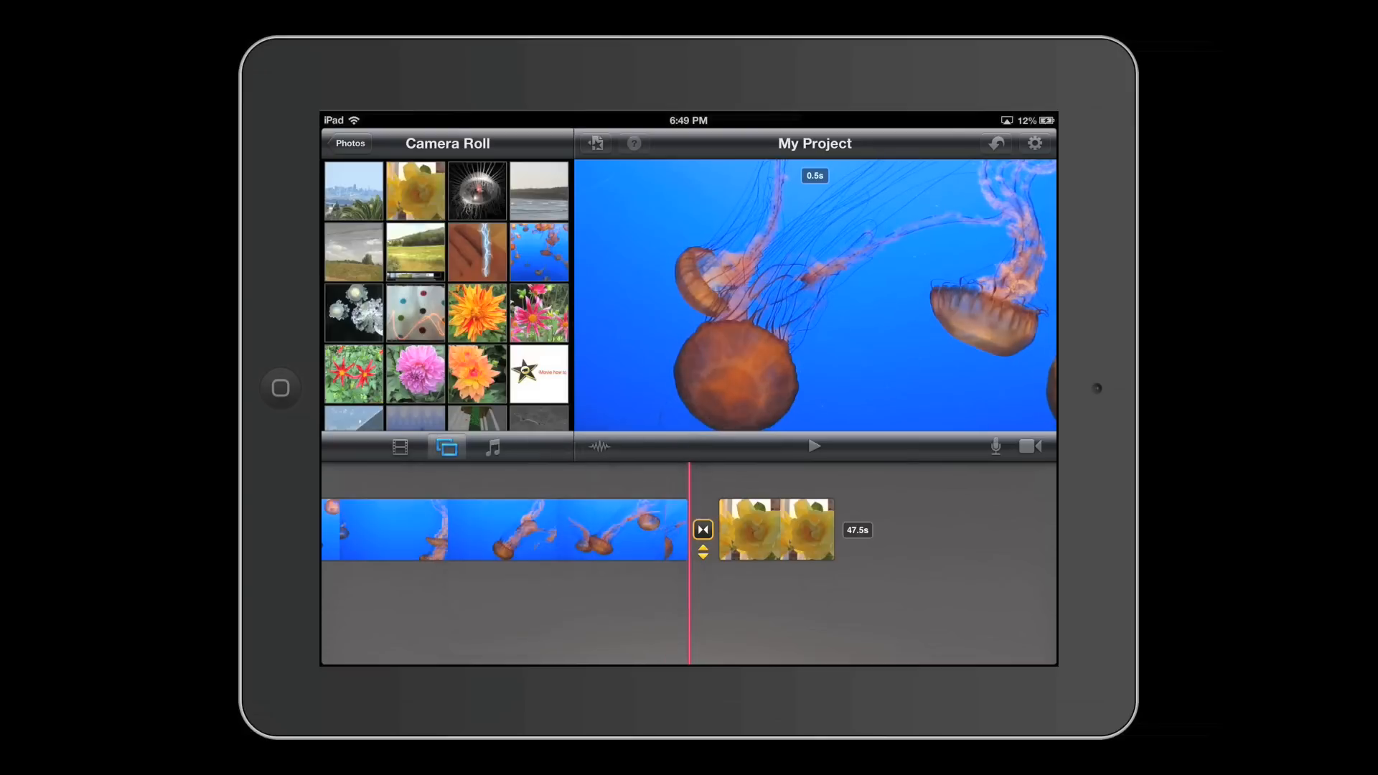
- Play and pause the preview to check the transition into the flower photo
left_click(813, 446)
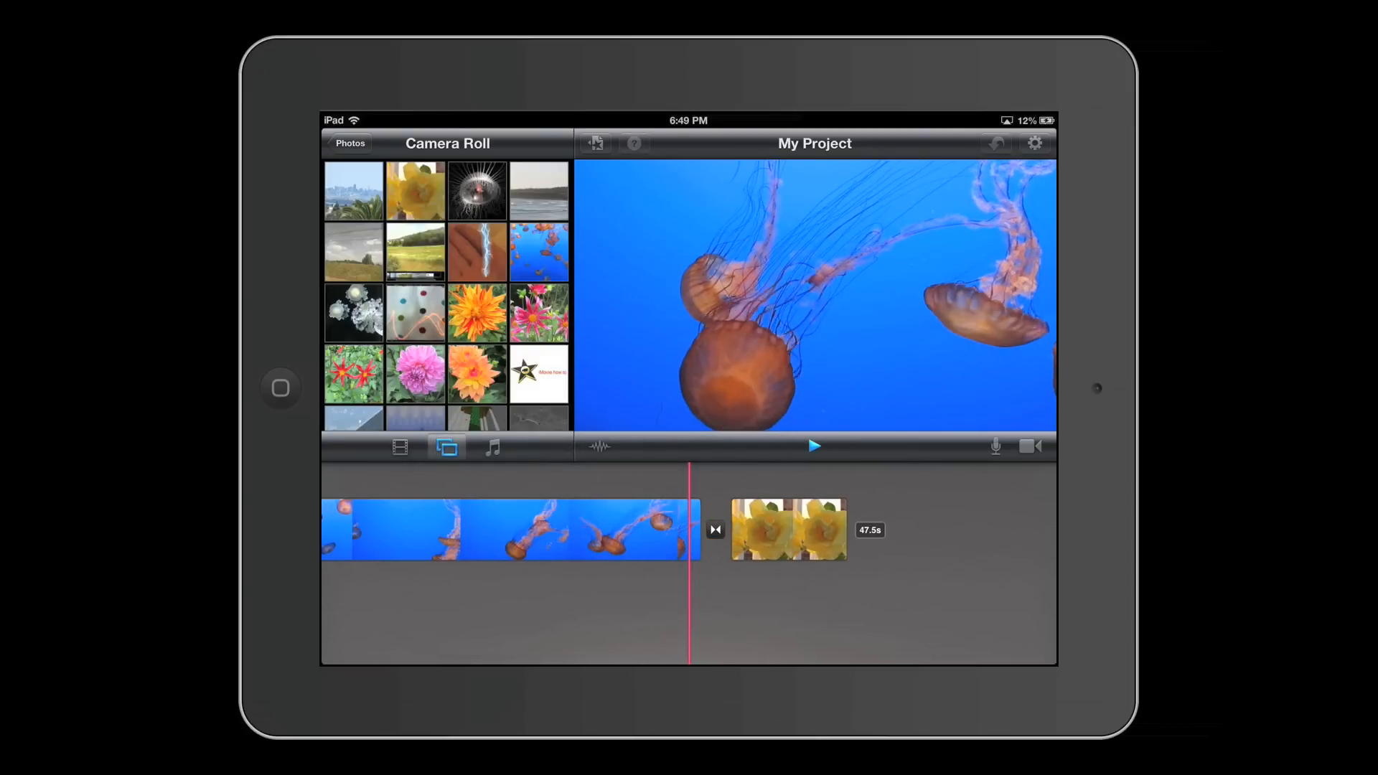
left_click(715, 530)
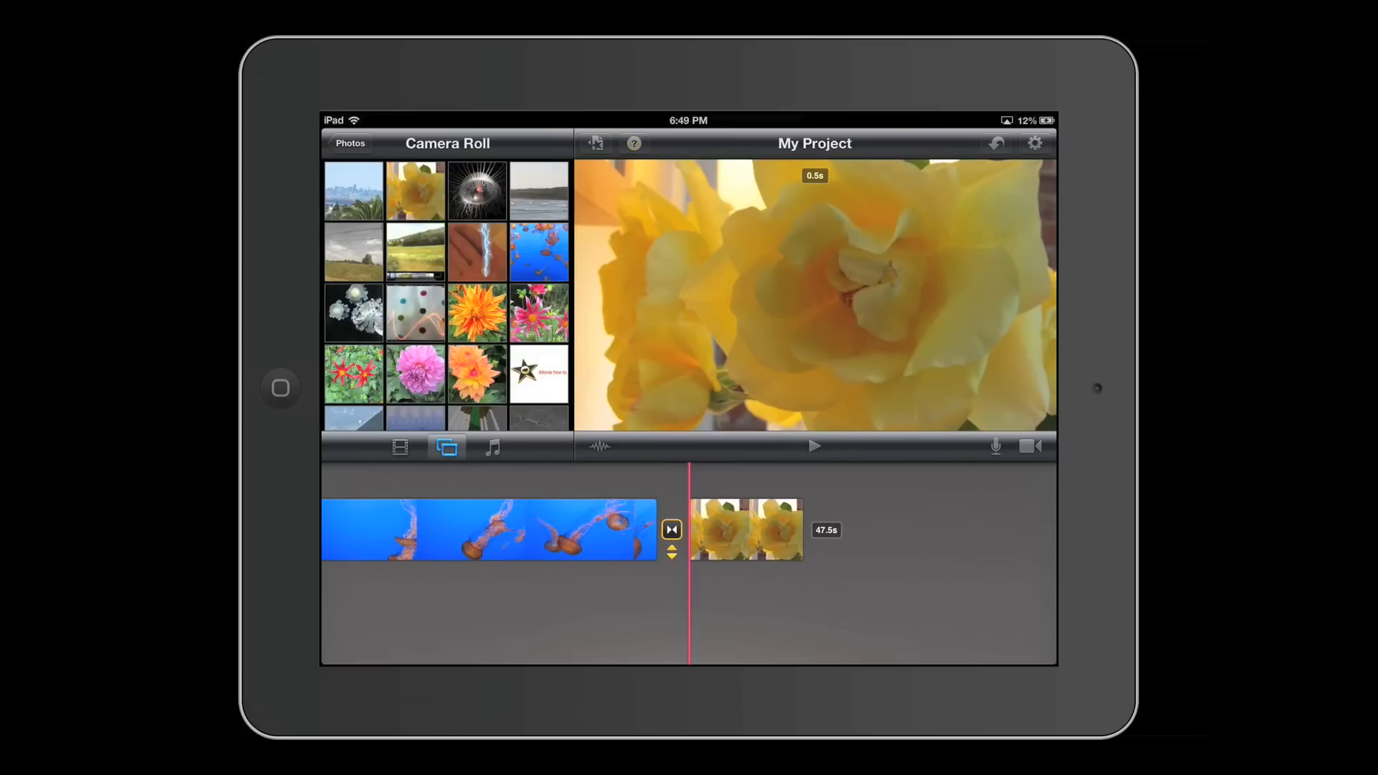
left_click(670, 530)
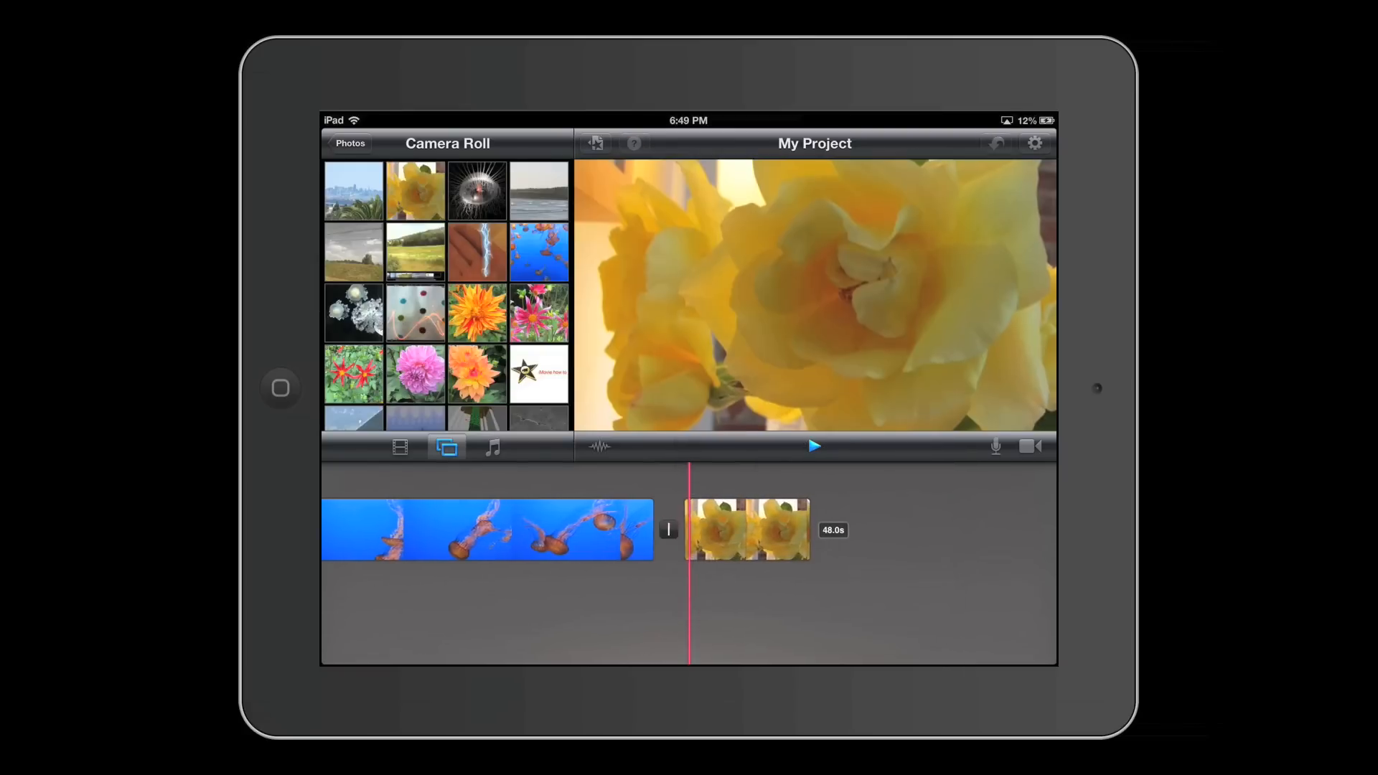
left_click(667, 530)
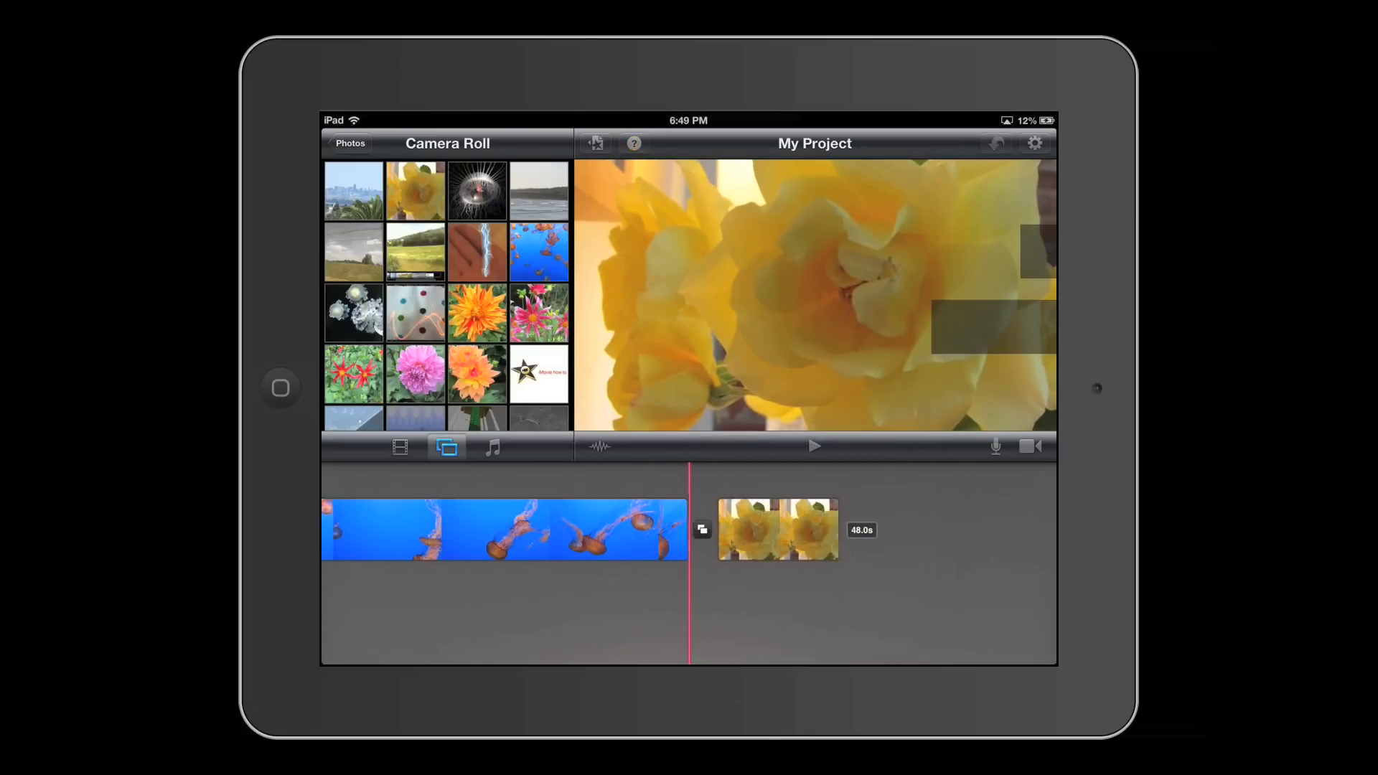
left_click(813, 446)
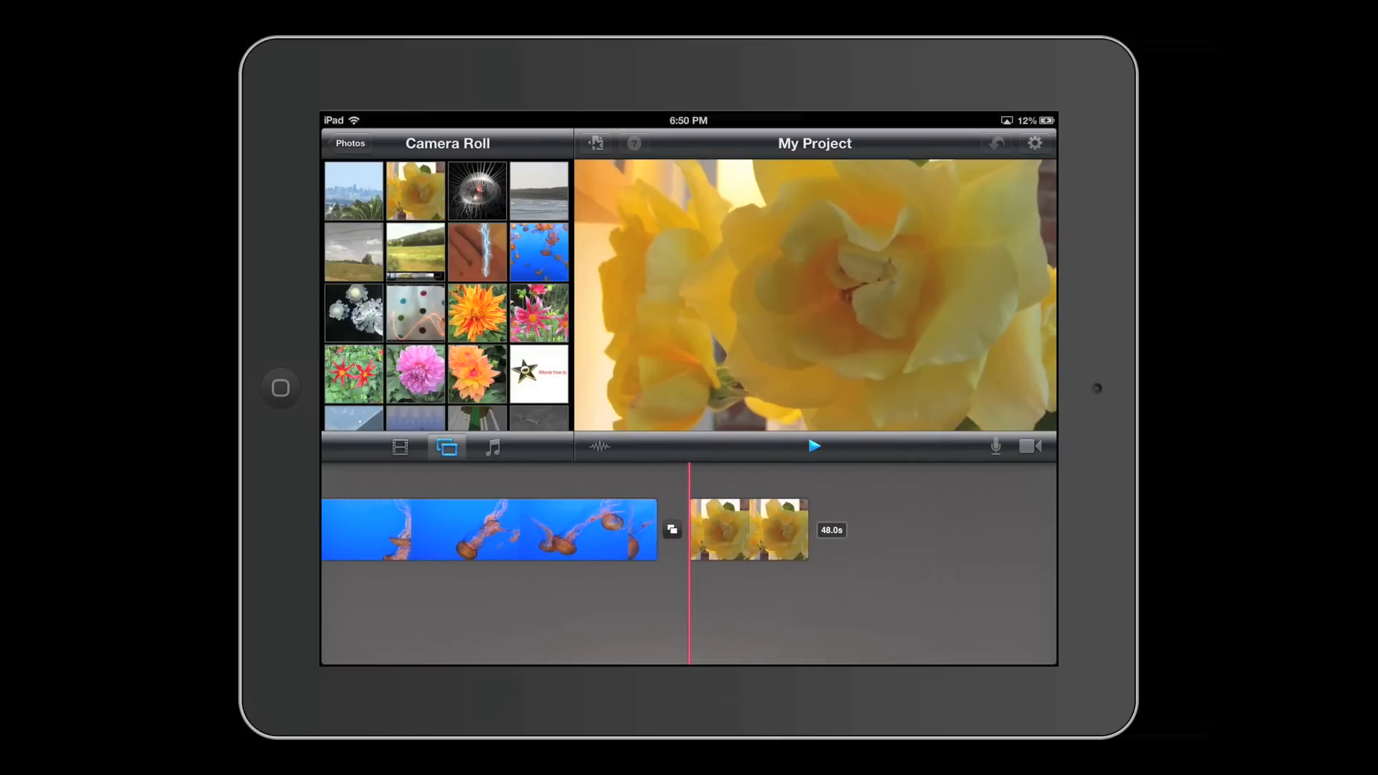
- Browse Theme Music, preview songs and add Bright as the project soundtrack
left_click(492, 446)
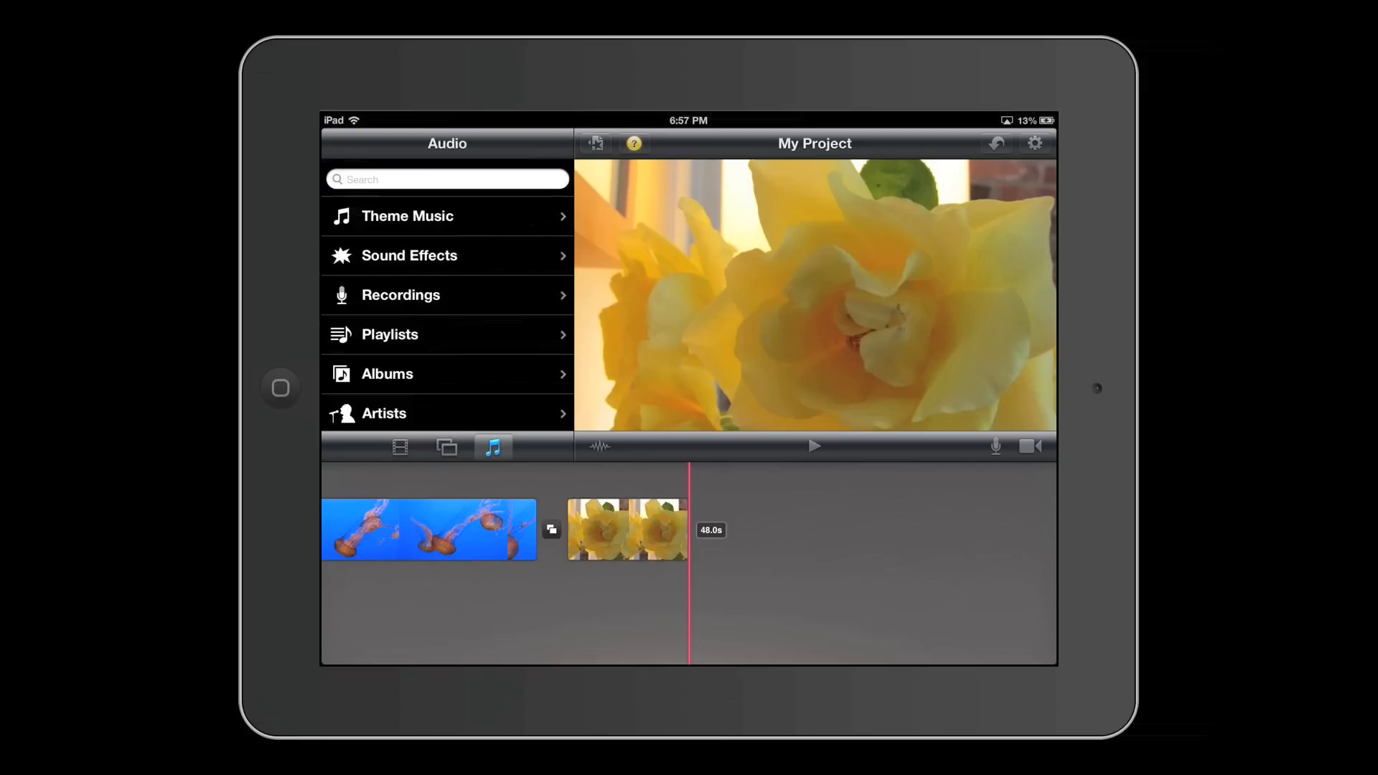
left_click(447, 217)
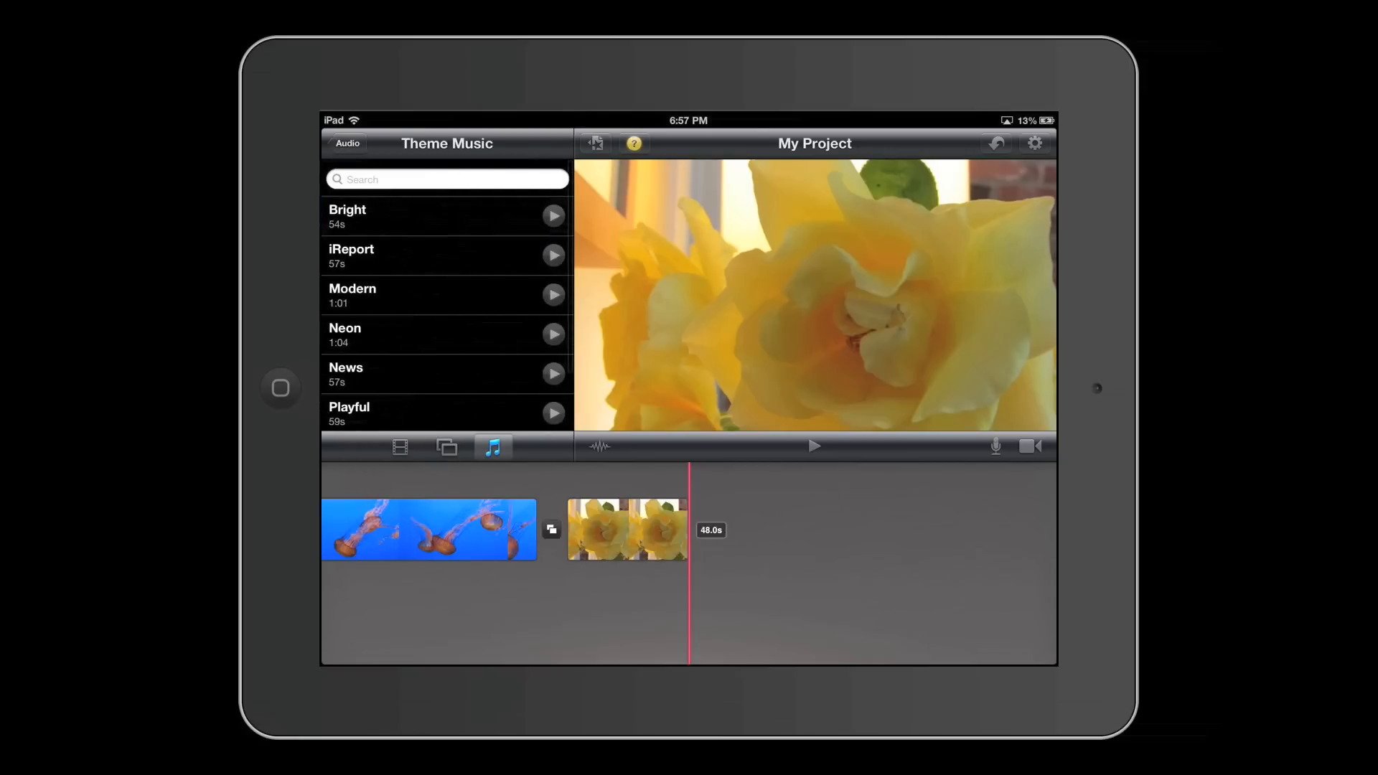
left_click(346, 143)
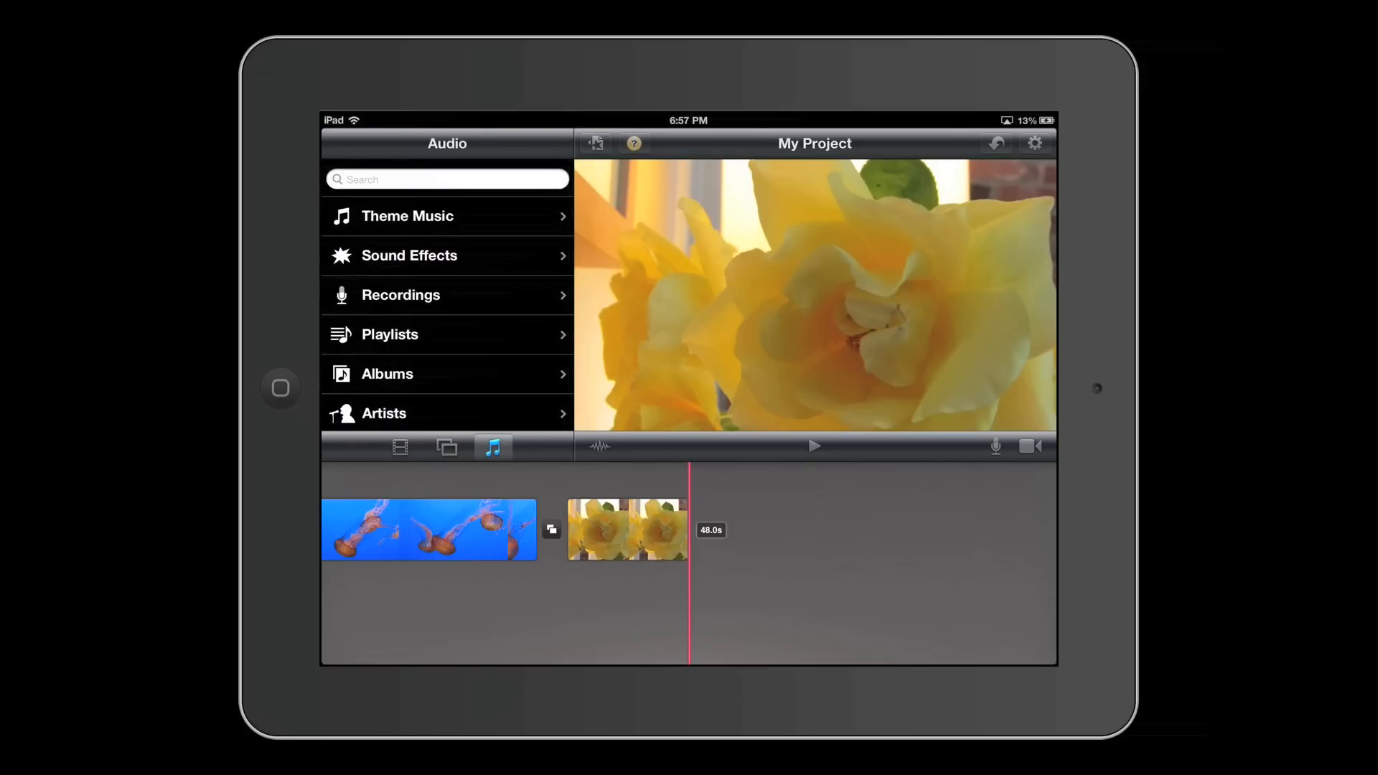
left_click(447, 217)
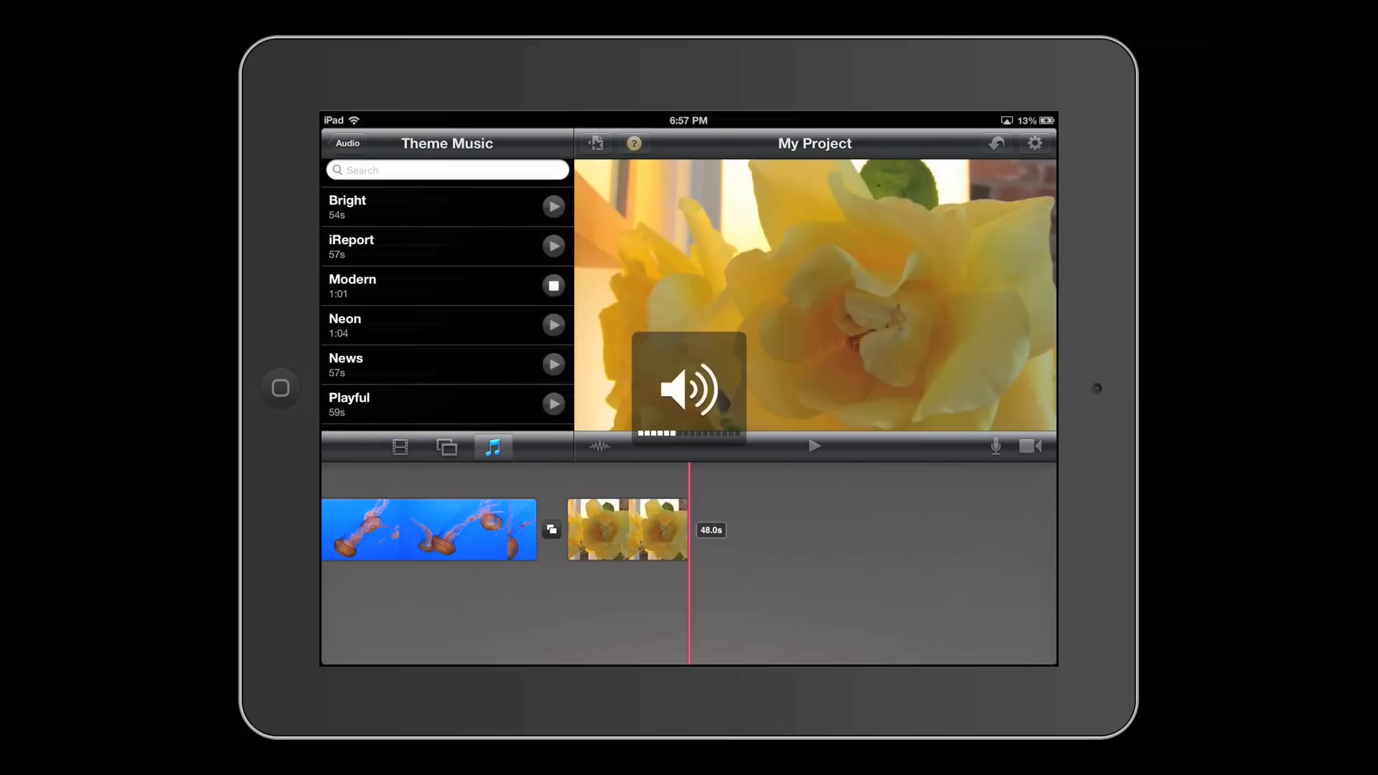
left_click(553, 325)
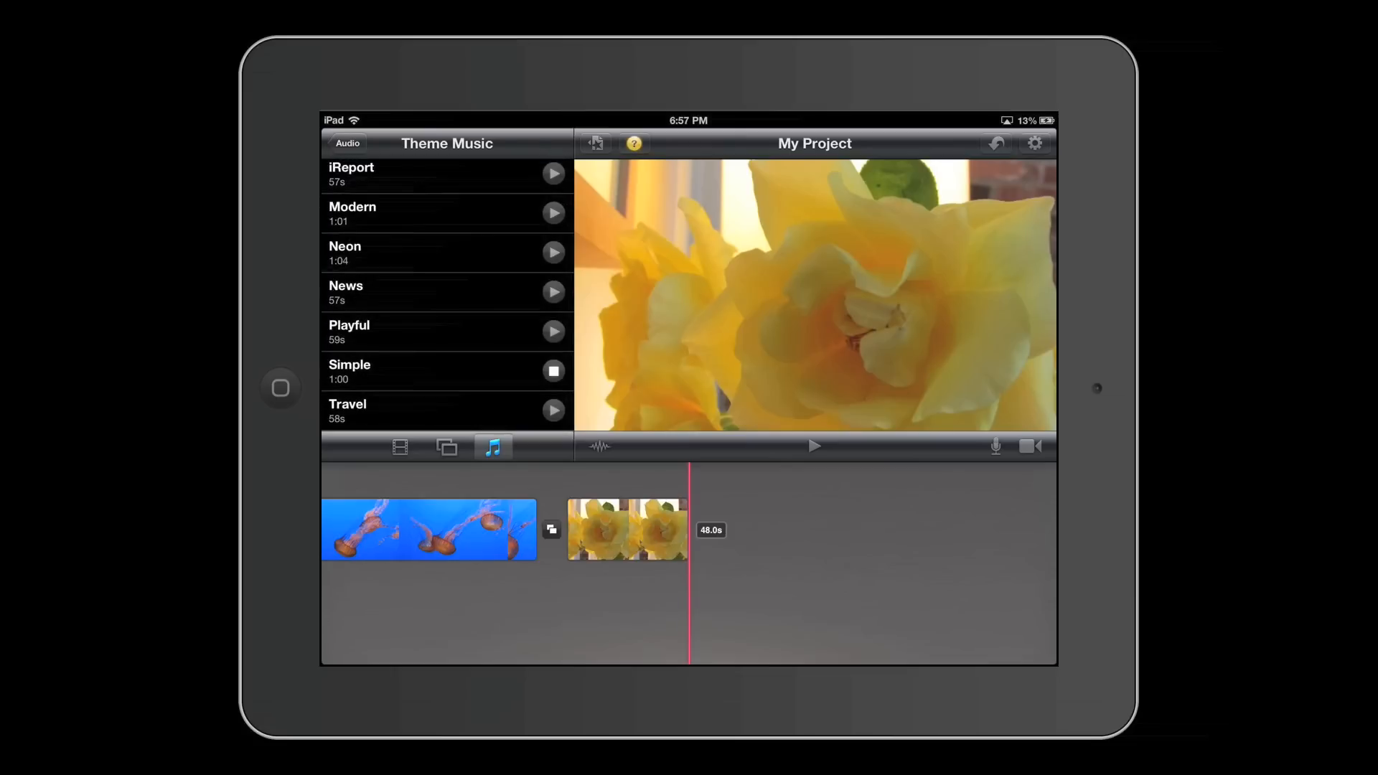
left_click(553, 409)
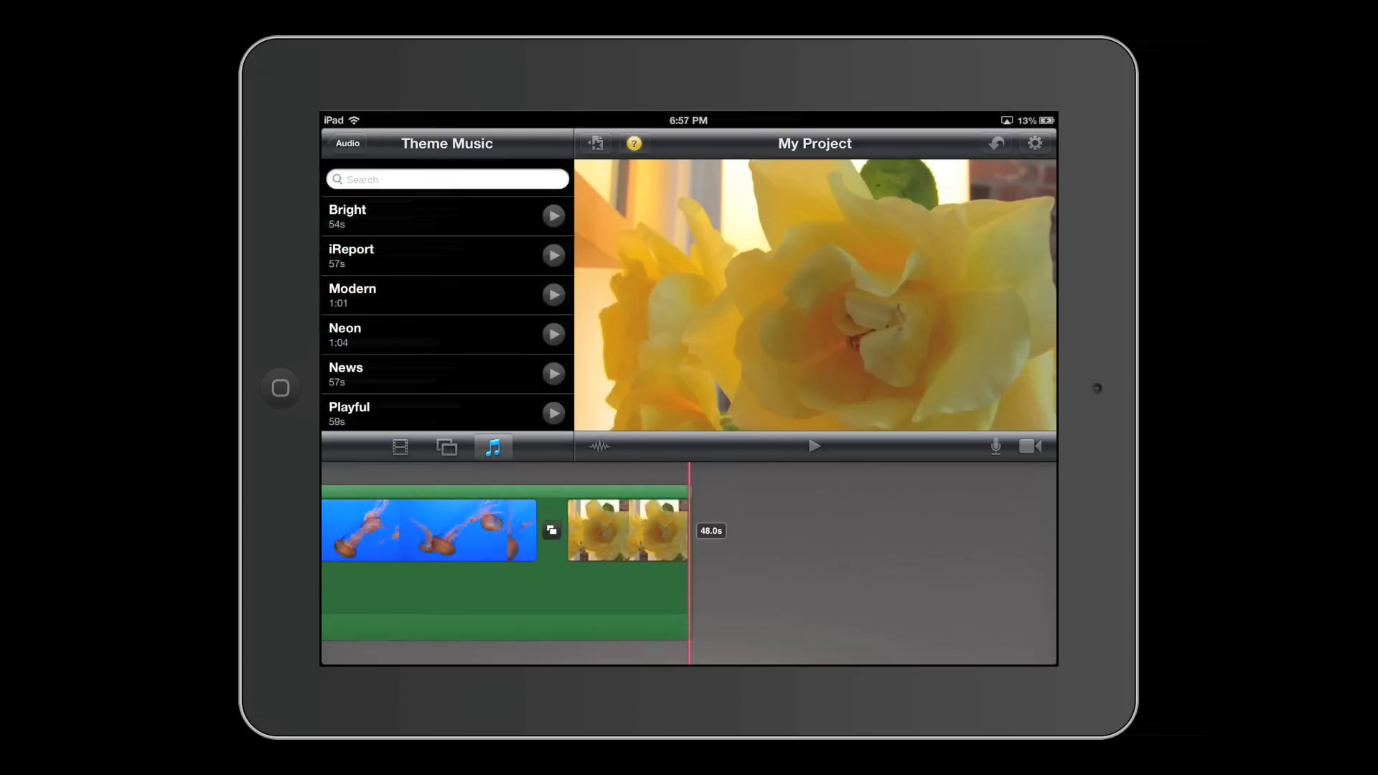
- Show audio waveforms again and return to the video clip browser
left_click(396, 215)
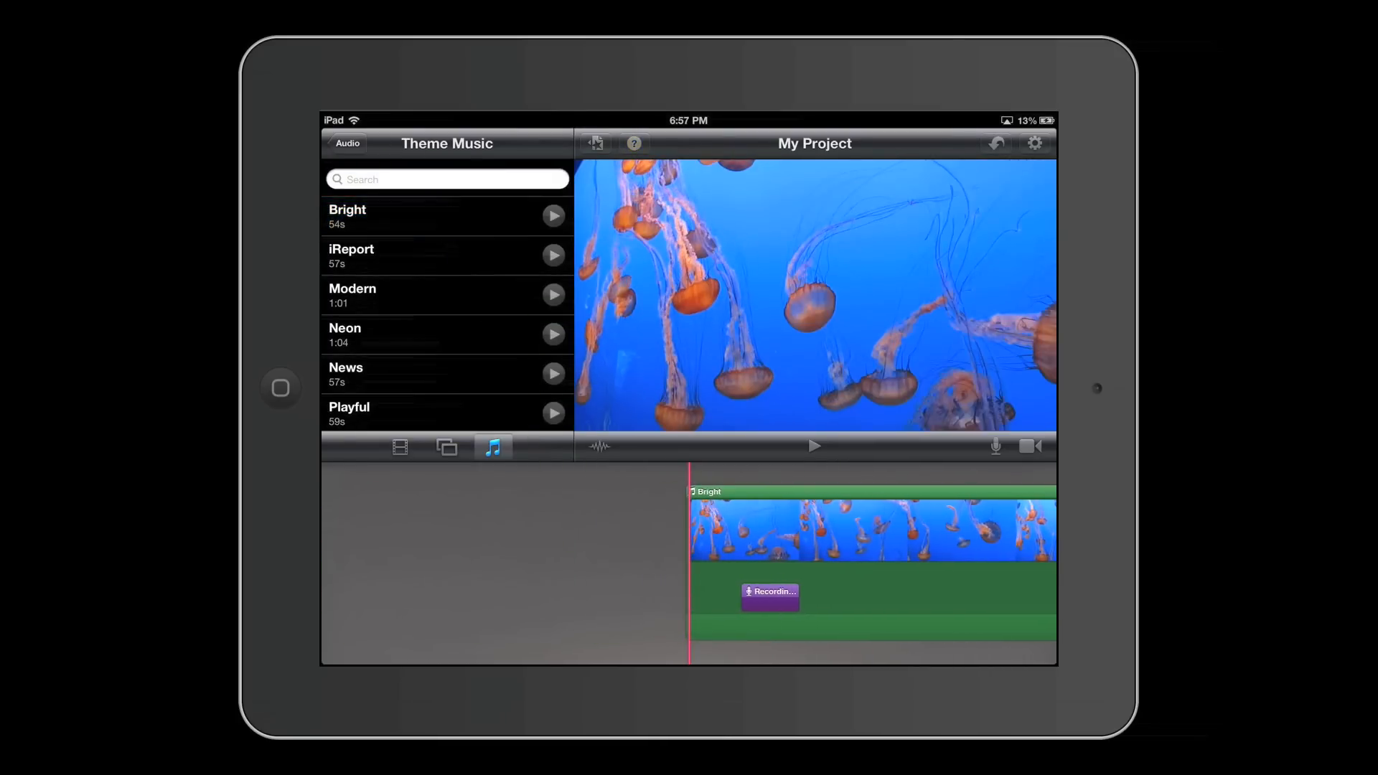
left_click(813, 445)
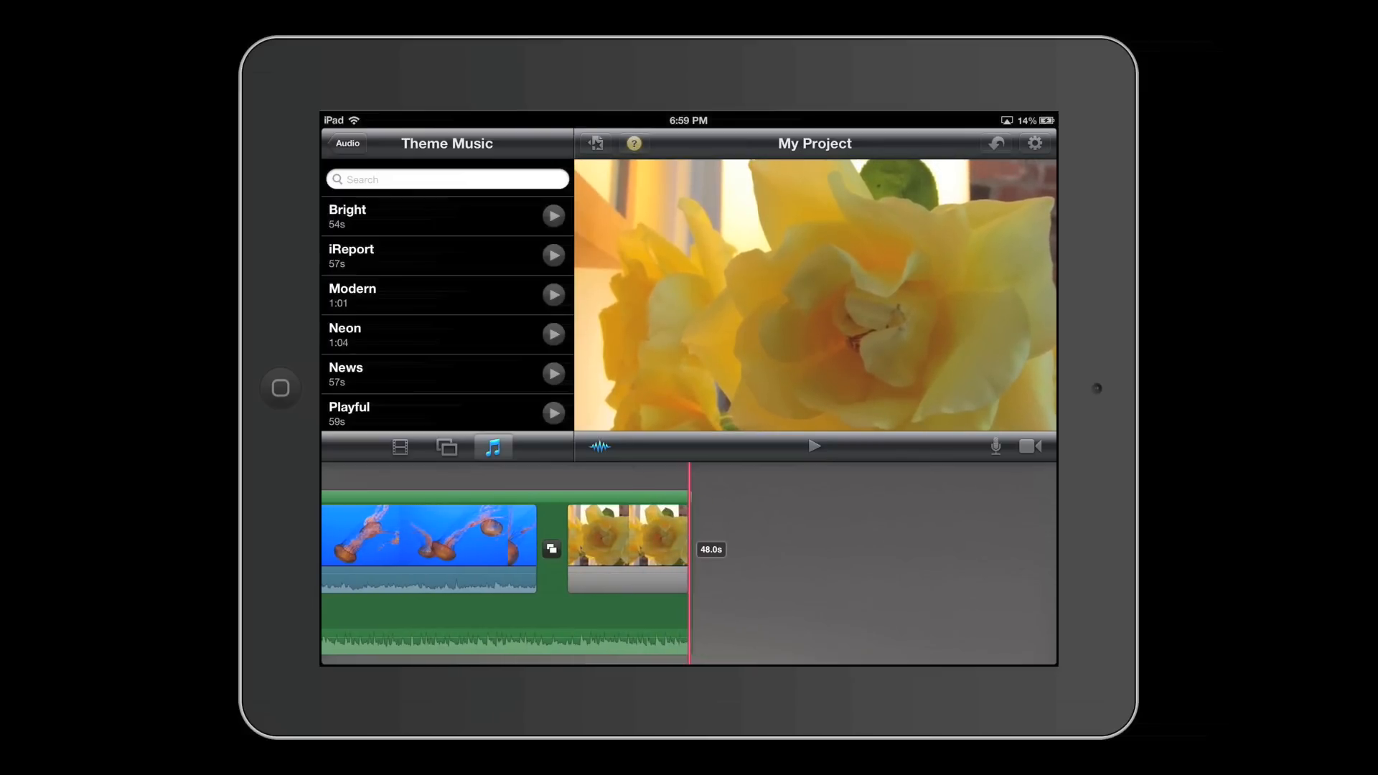
left_click(399, 448)
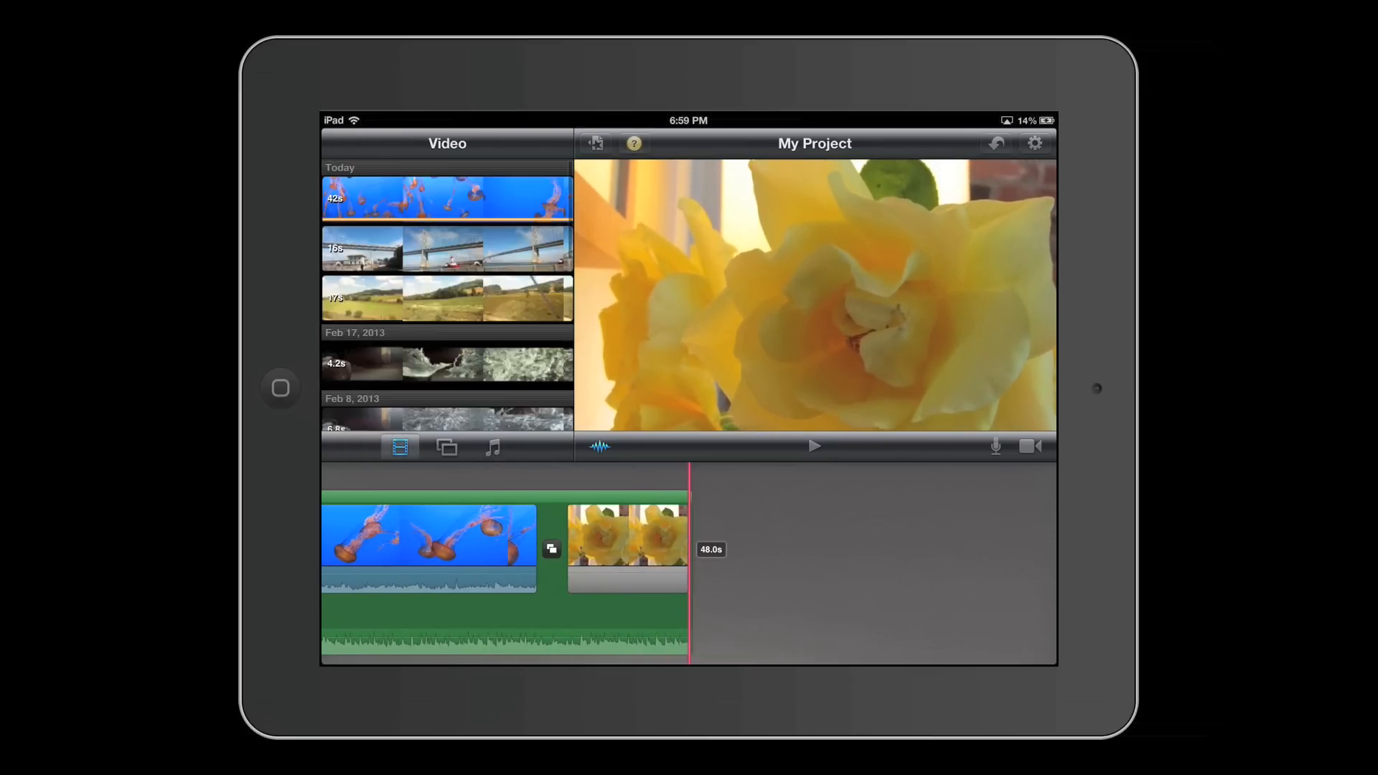